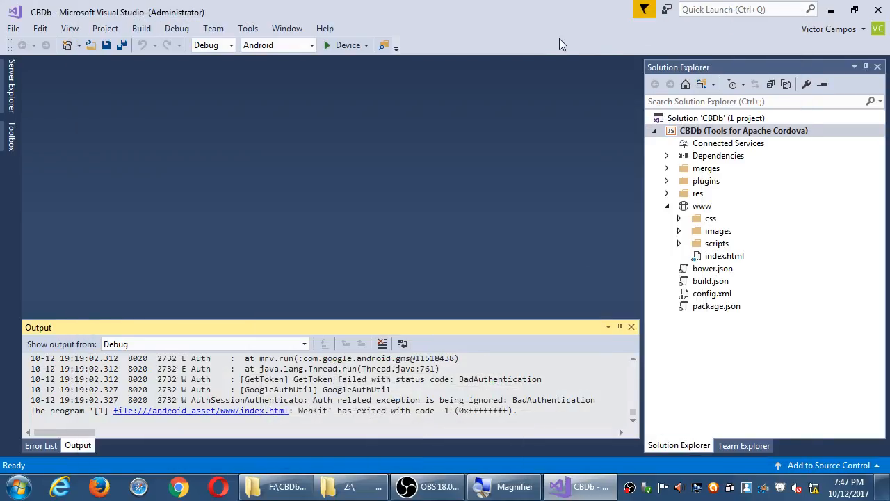
{"action": "mouse_move", "coordinate": [557, 41]}
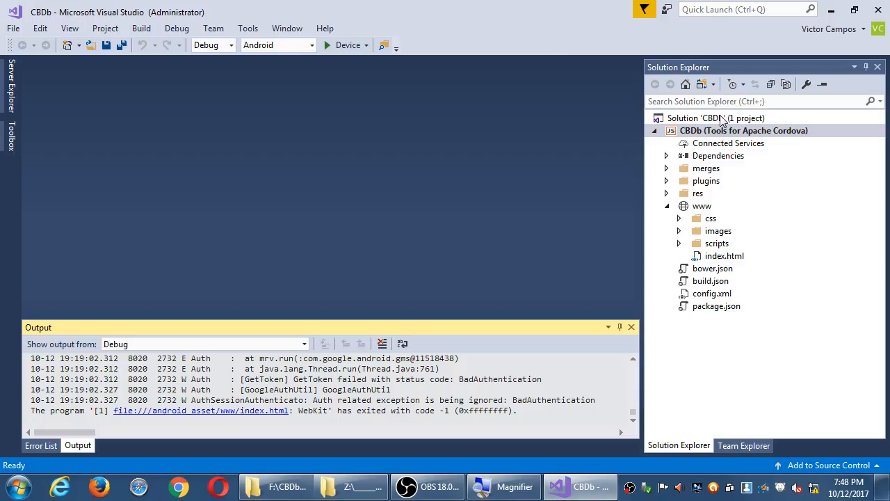
{"action": "mouse_move", "coordinate": [523, 66]}
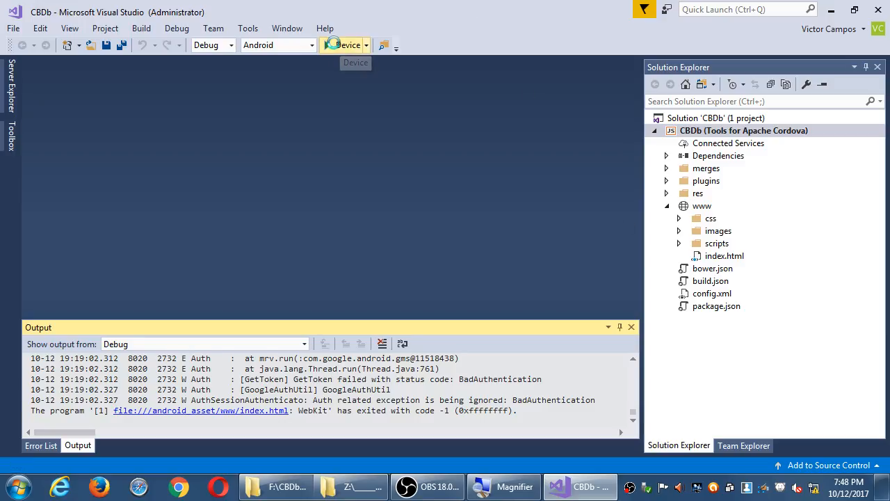
Launch the CBDb app on the Android device under the debugger
{"action": "left_click", "coordinate": [341, 45]}
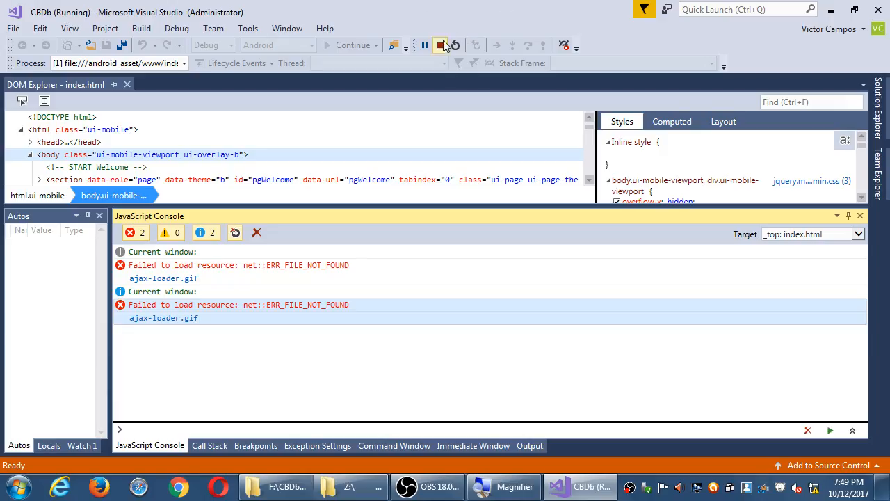
{"action": "mouse_move", "coordinate": [443, 45]}
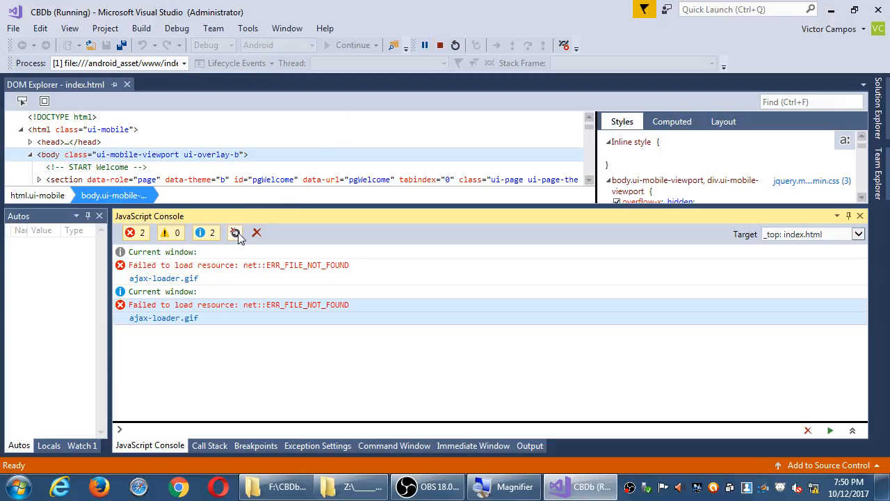
{"action": "mouse_move", "coordinate": [235, 232]}
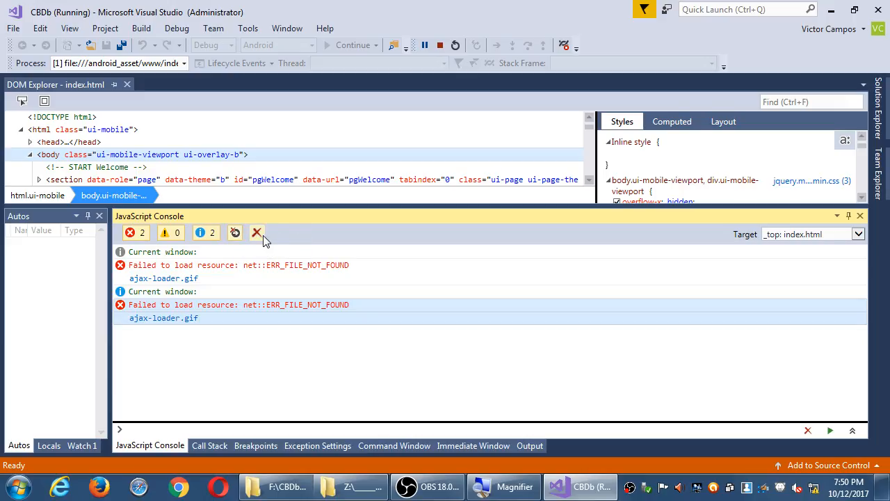
{"action": "mouse_move", "coordinate": [256, 233]}
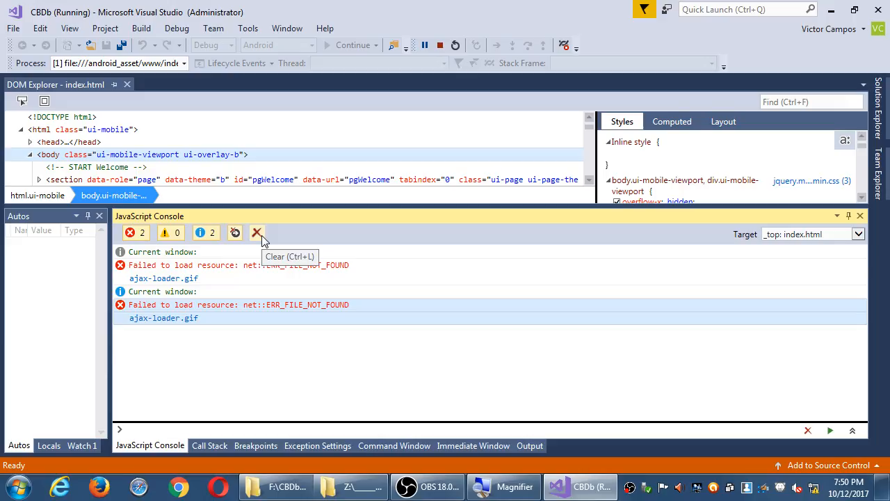
{"action": "mouse_move", "coordinate": [284, 232]}
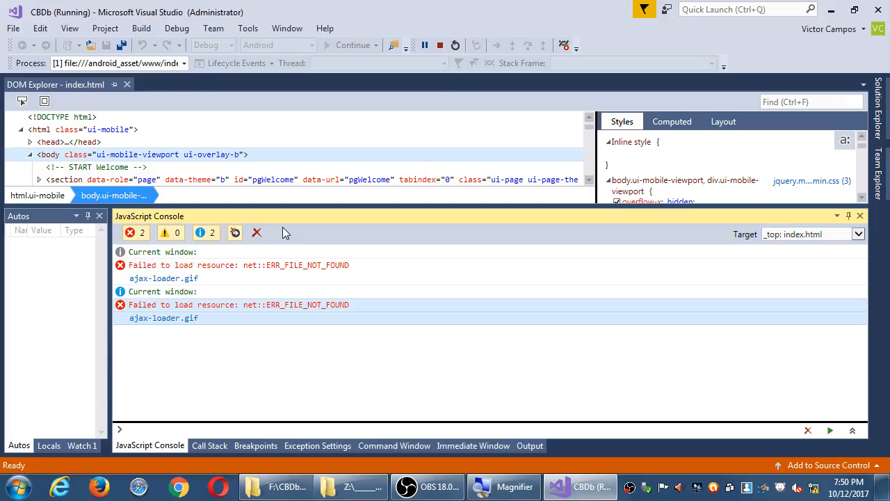
{"action": "mouse_move", "coordinate": [194, 288]}
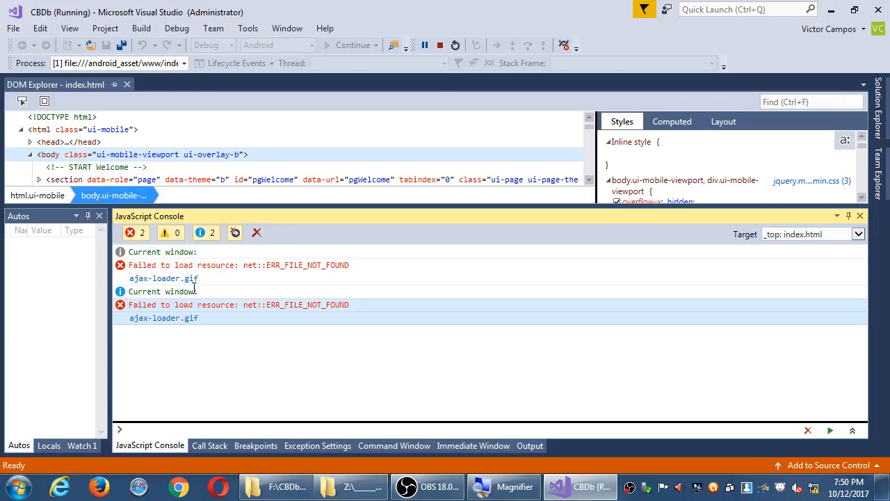
{"action": "mouse_move", "coordinate": [164, 317]}
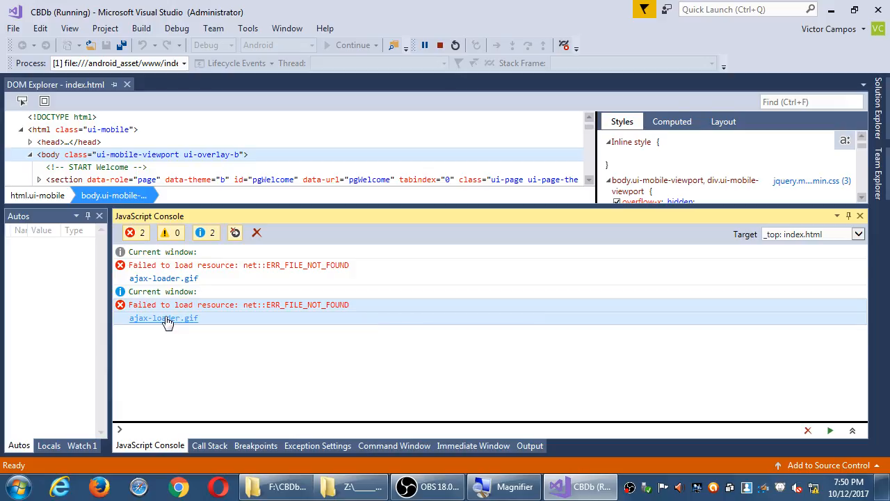
{"action": "mouse_move", "coordinate": [167, 322]}
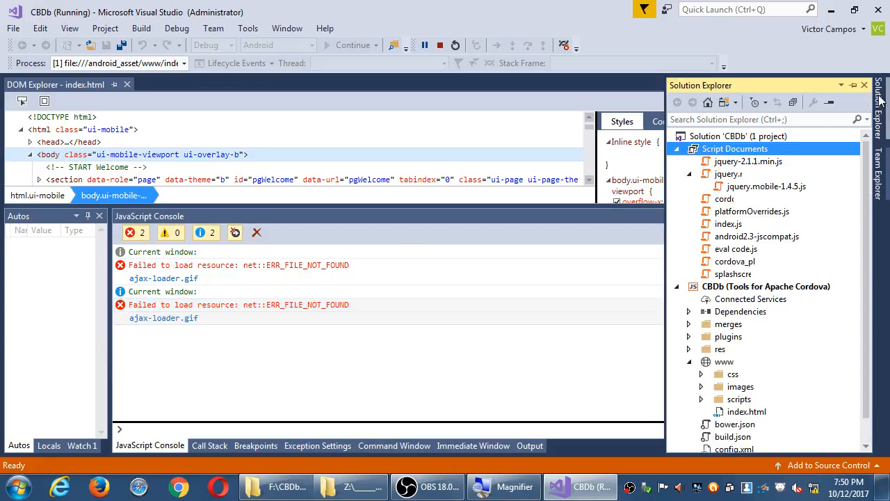
Expand the www/css folder in Solution Explorer to list its stylesheets and webfont
{"action": "left_click", "coordinate": [676, 149]}
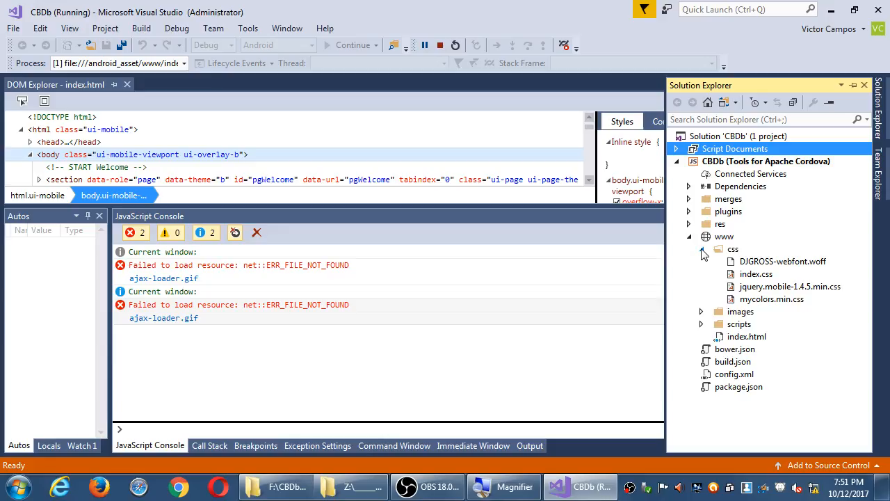
{"action": "mouse_move", "coordinate": [258, 284]}
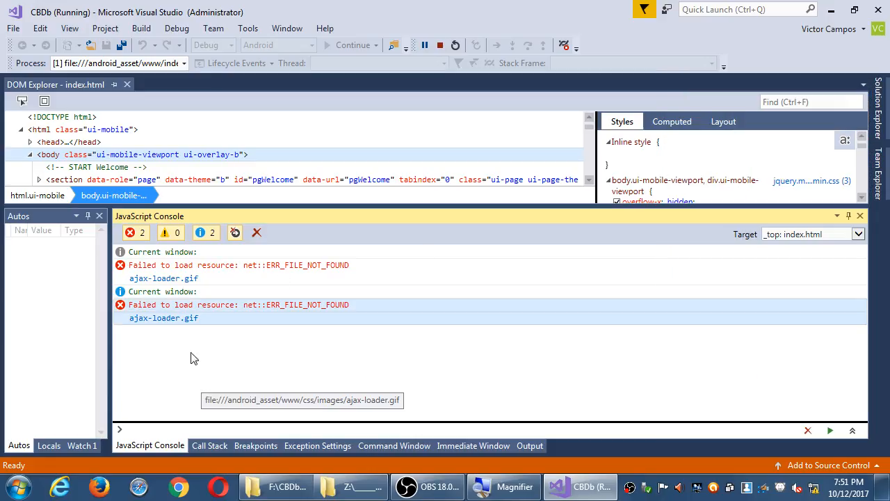
{"action": "mouse_move", "coordinate": [205, 348]}
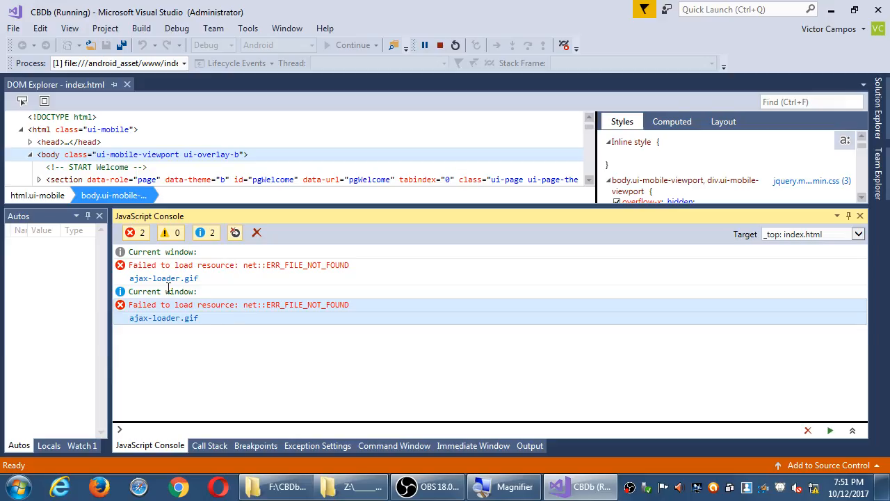
{"action": "mouse_move", "coordinate": [170, 341]}
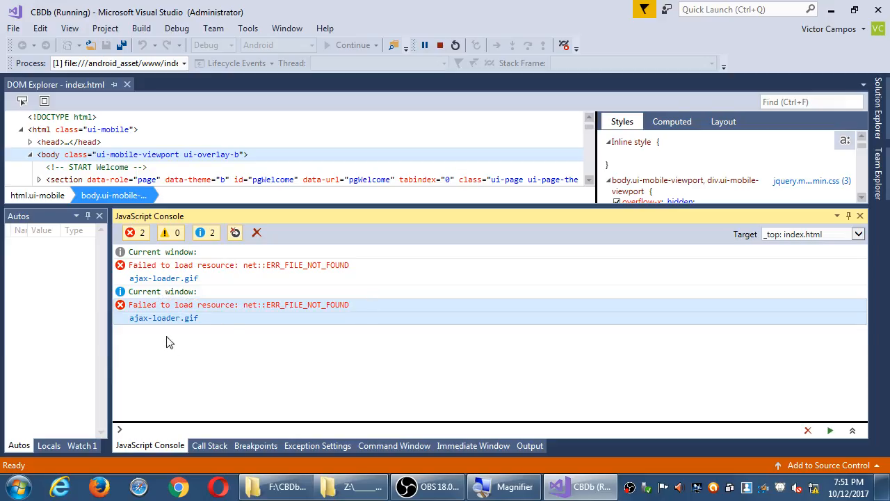
{"action": "mouse_move", "coordinate": [172, 317]}
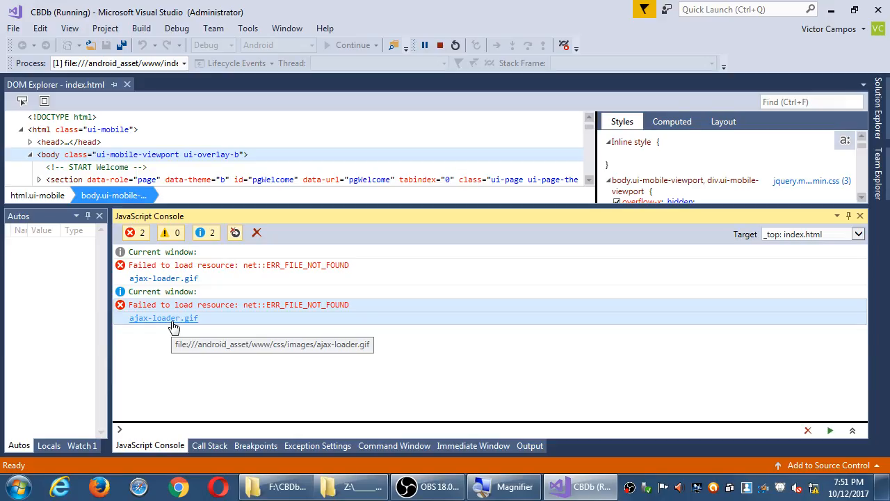
{"action": "mouse_move", "coordinate": [189, 323]}
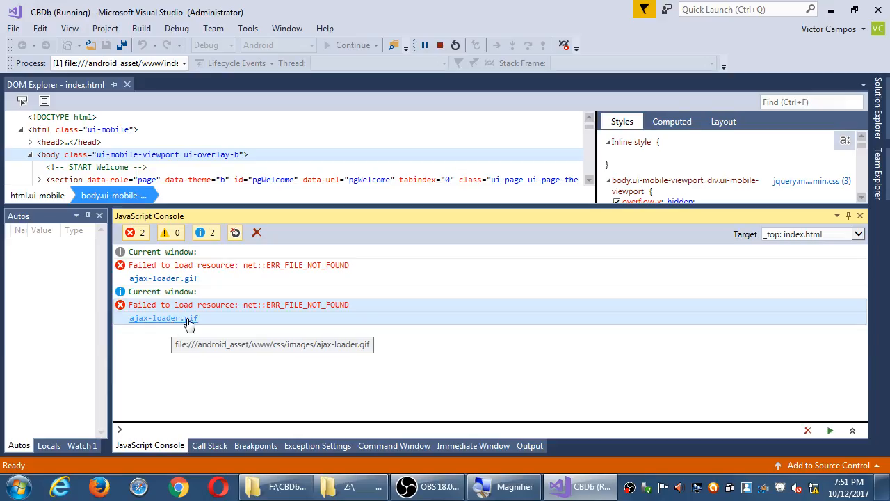
{"action": "mouse_move", "coordinate": [439, 45]}
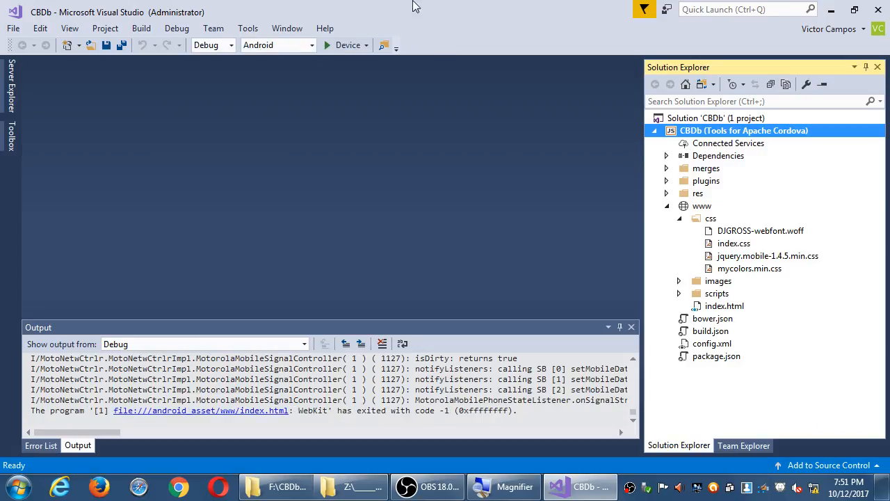
Expand scripts and images to find ajax-loader.gif there, then bring up the css folder's context menu
{"action": "left_click", "coordinate": [678, 292]}
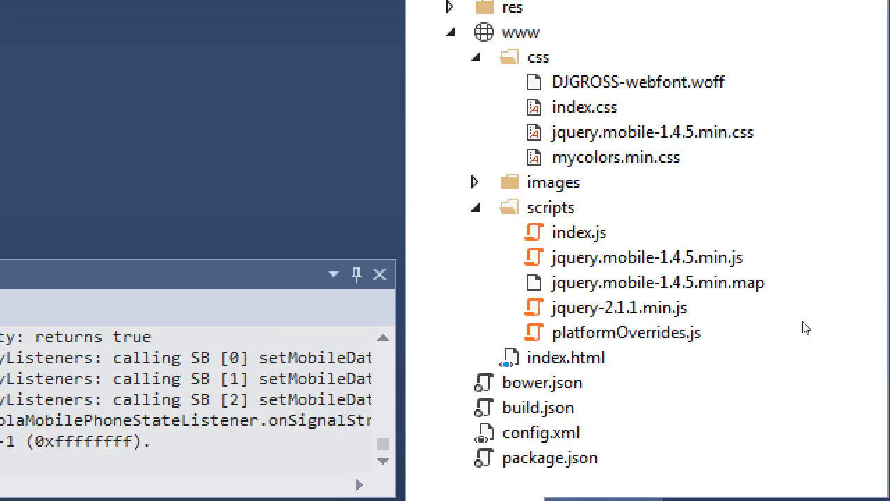
{"action": "left_click", "coordinate": [476, 180]}
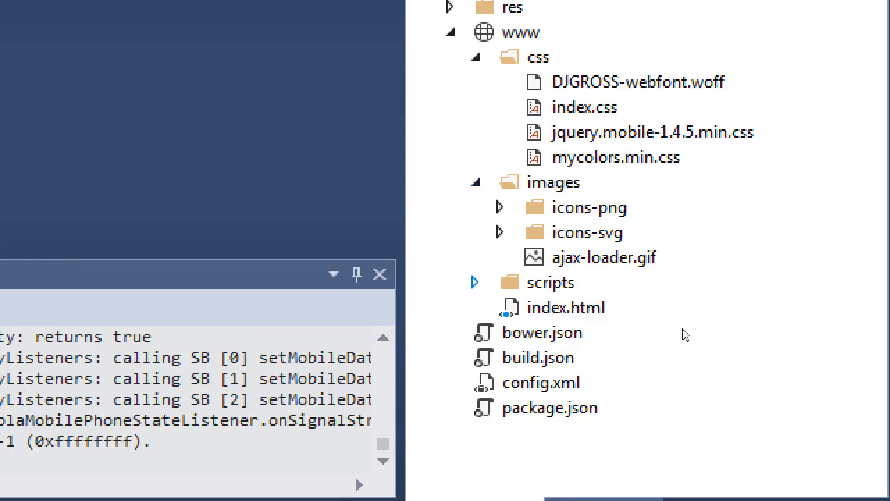
{"action": "left_click", "coordinate": [603, 256]}
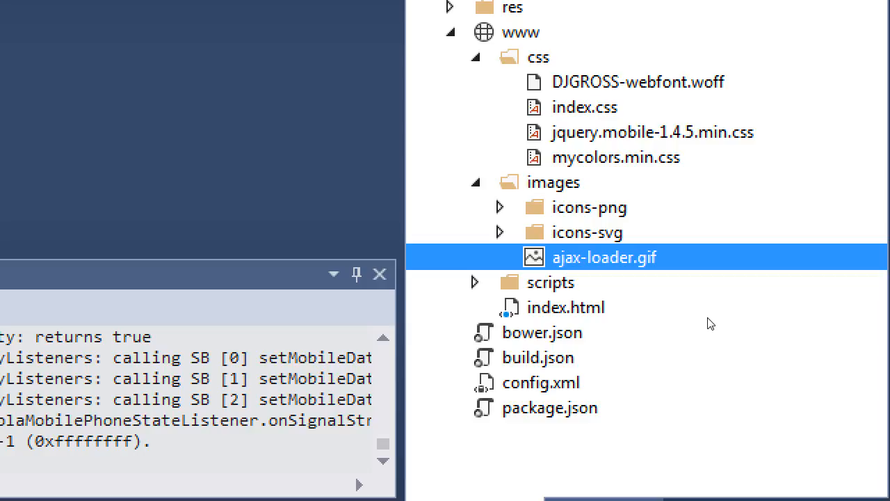
{"action": "mouse_move", "coordinate": [723, 306]}
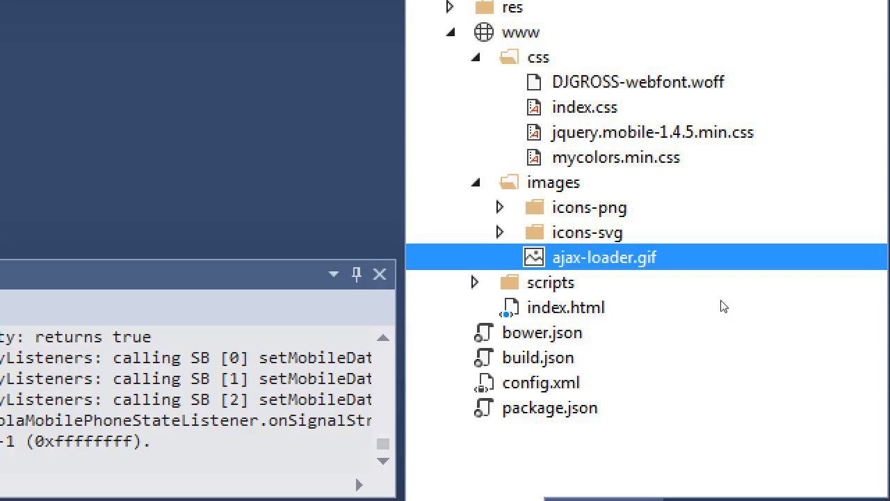
{"action": "mouse_move", "coordinate": [759, 359]}
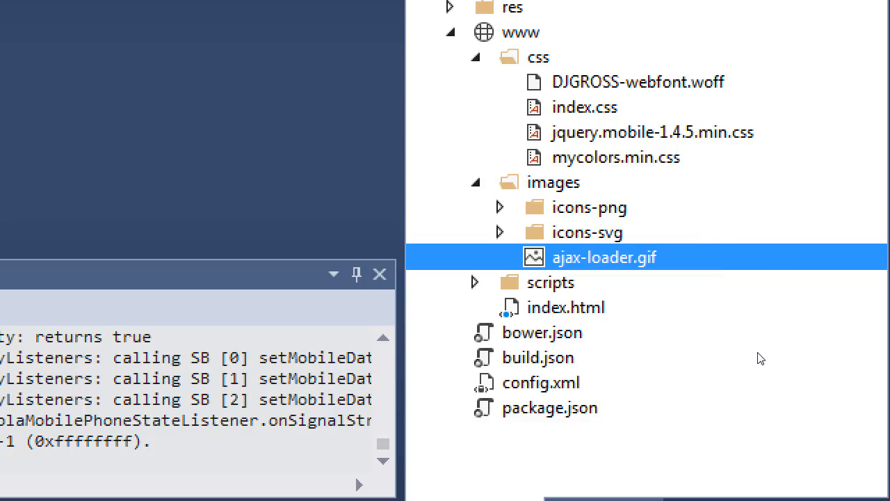
{"action": "mouse_move", "coordinate": [710, 325]}
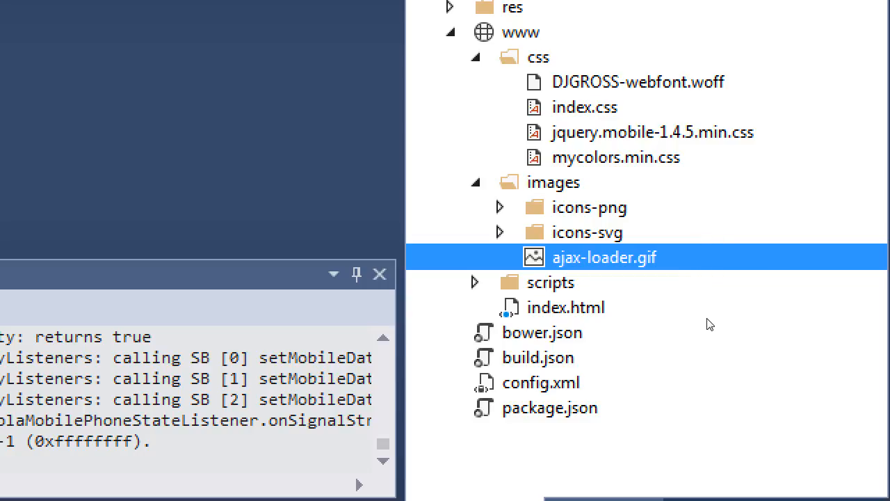
{"action": "right_click", "coordinate": [603, 256]}
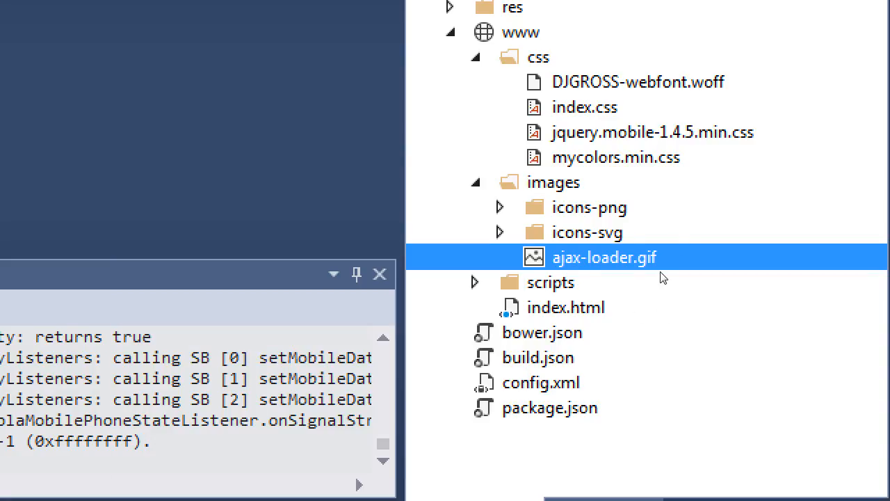
{"action": "right_click", "coordinate": [540, 57]}
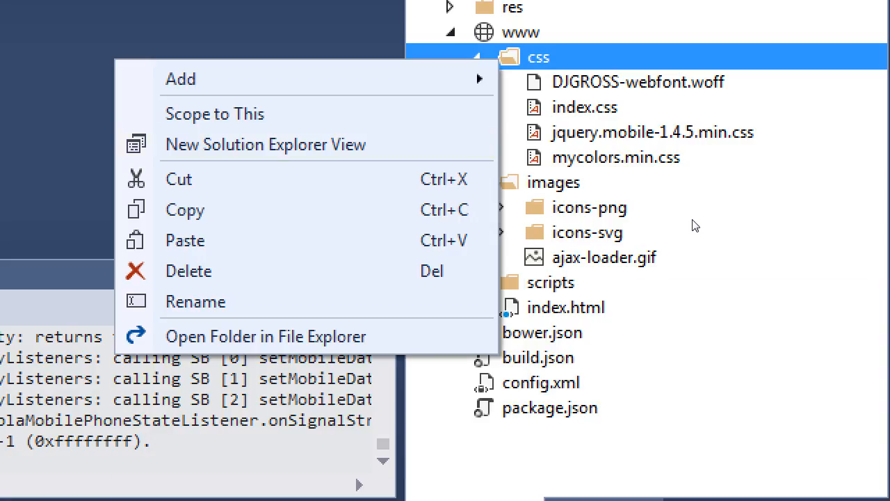
{"action": "mouse_move", "coordinate": [183, 239]}
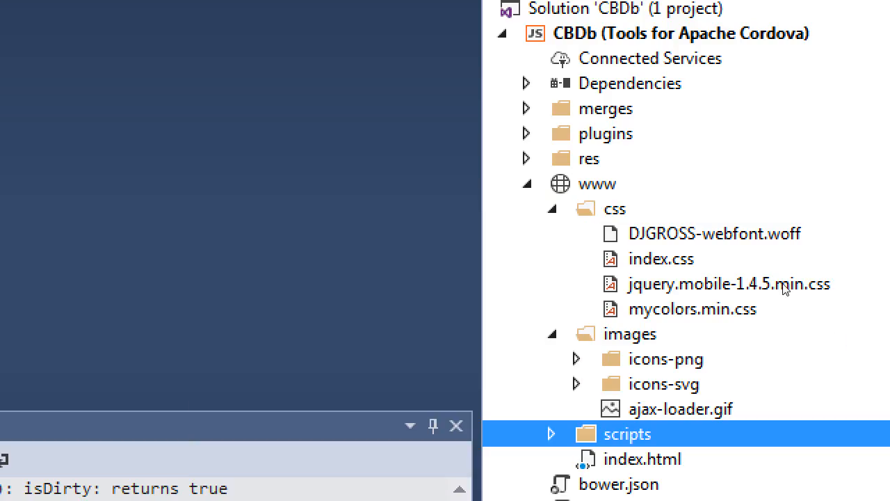
Edit mycolors.min.css and search 'aja' to find the ajax-loader.gif loader rule
{"action": "double_click", "coordinate": [692, 309]}
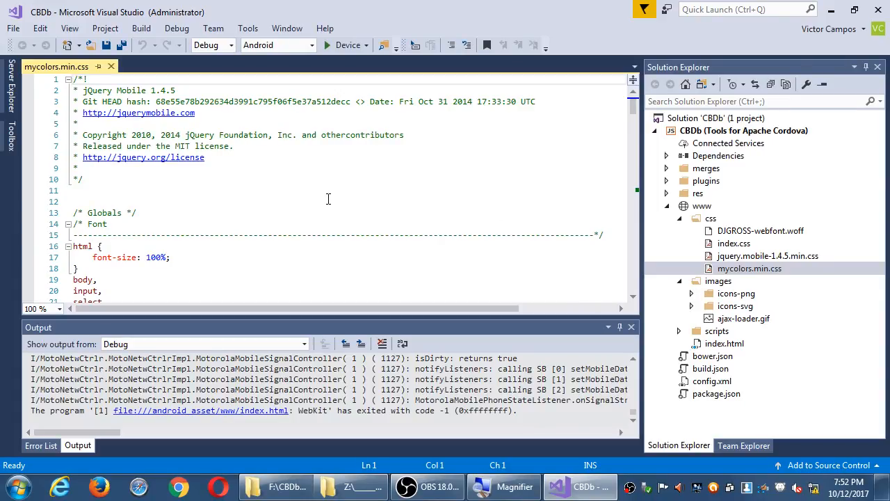
{"action": "type", "text": "aja"}
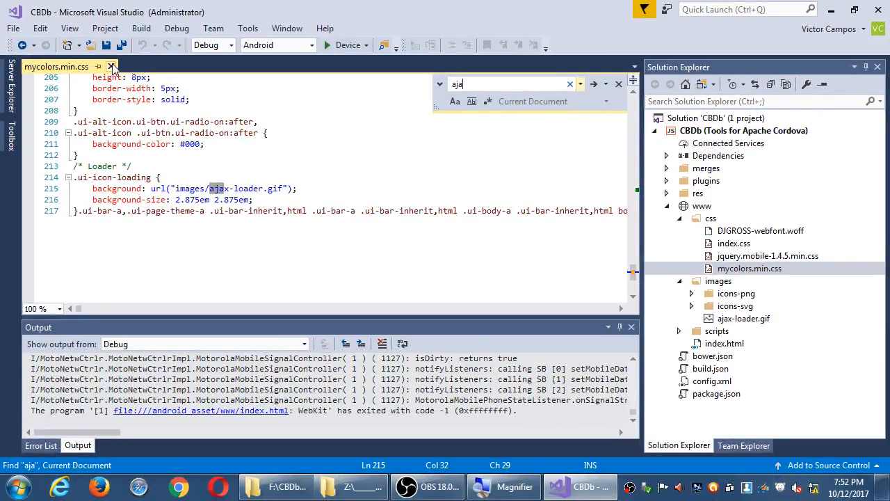
Paste a copy of ajax-loader.gif into the www/css folder
{"action": "right_click", "coordinate": [709, 218]}
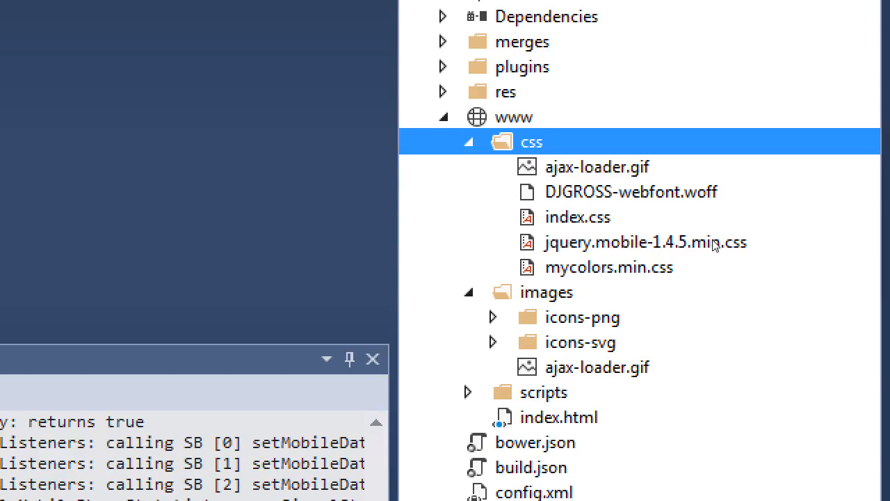
{"action": "left_click", "coordinate": [597, 167]}
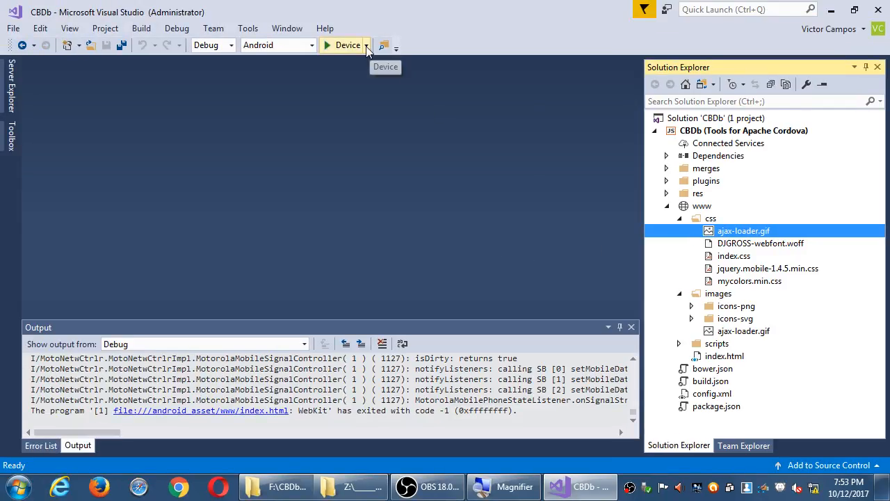
Switch the deployment target to Simulate in Browser - LG G5 and relaunch CBDb
{"action": "left_click", "coordinate": [368, 44]}
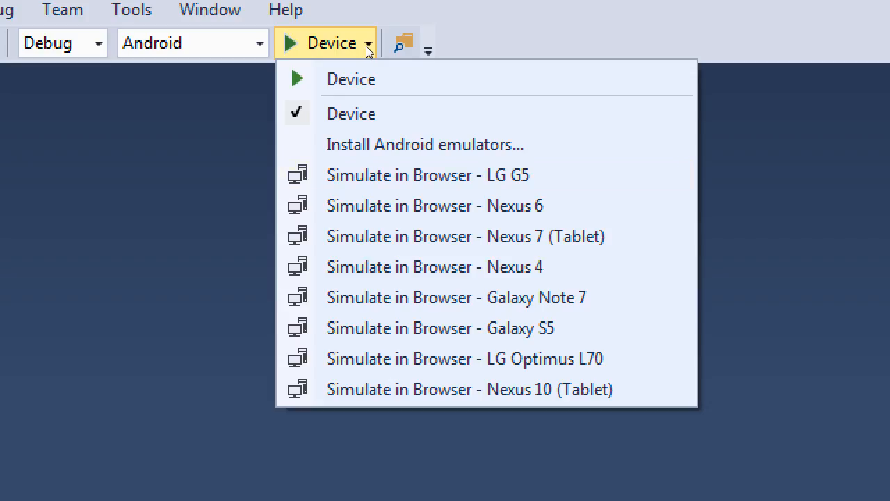
{"action": "mouse_move", "coordinate": [427, 175]}
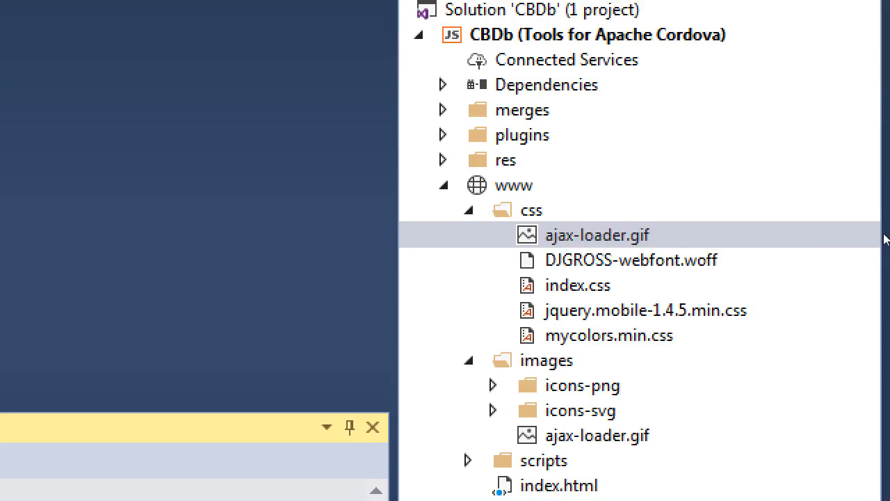
{"action": "scroll", "scroll_direction": "down", "scroll_amount": 3}
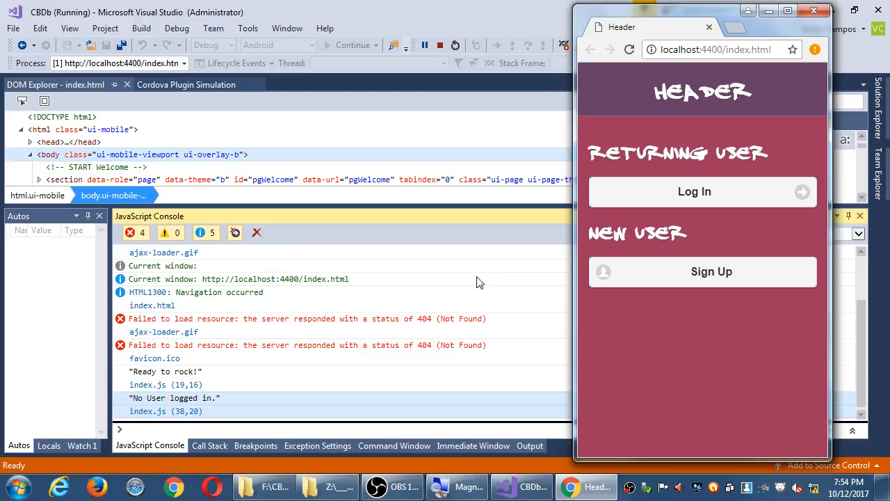
Clear the 404 messages from the JavaScript Console
{"action": "left_click", "coordinate": [256, 232]}
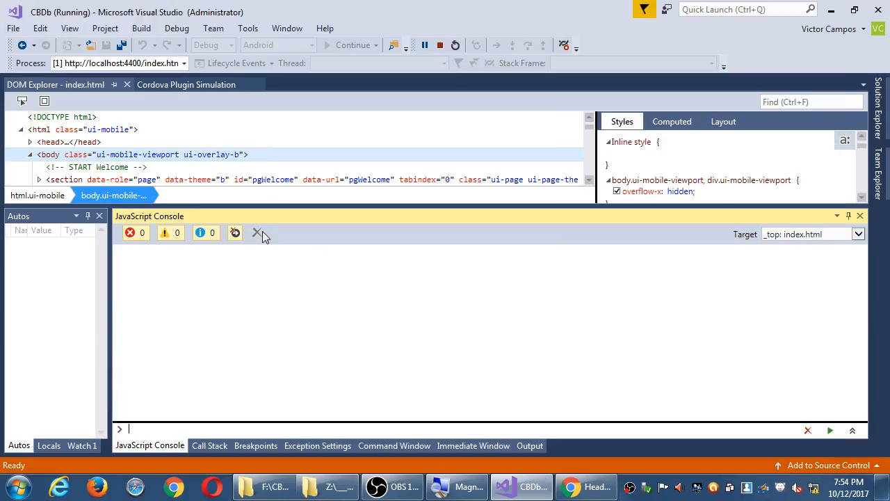
{"action": "mouse_move", "coordinate": [257, 234]}
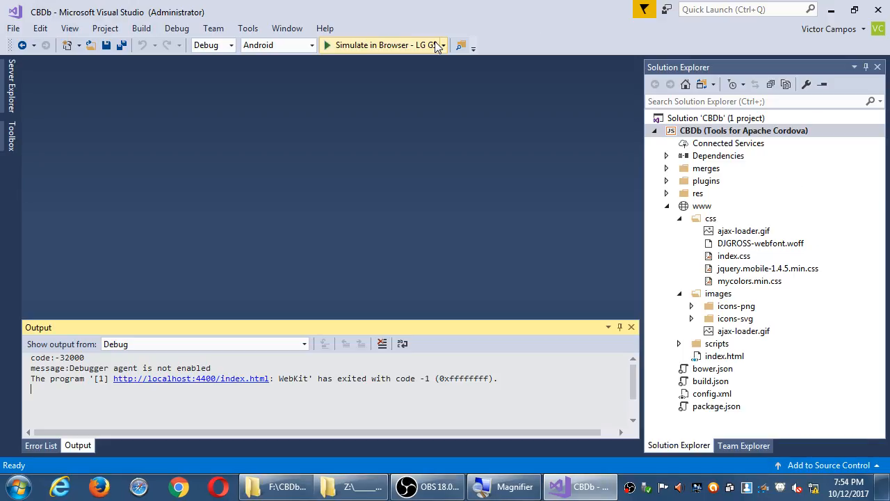
{"action": "left_click", "coordinate": [383, 45]}
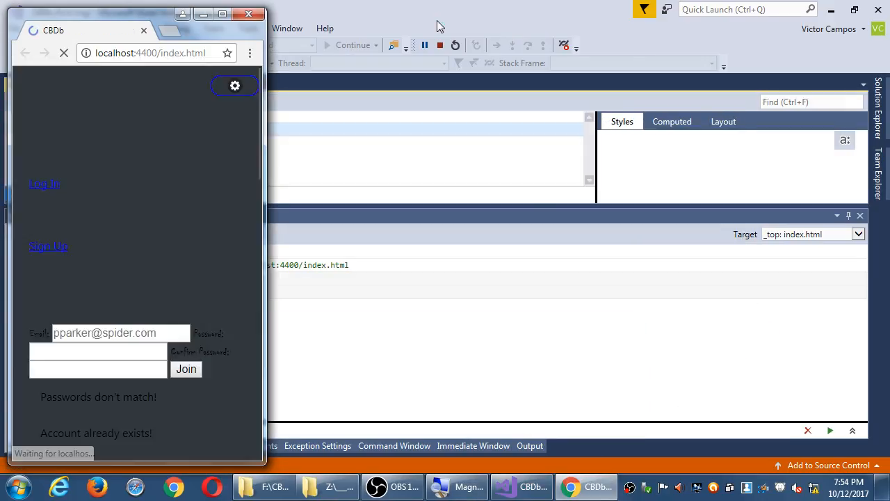
{"action": "left_click", "coordinate": [64, 53]}
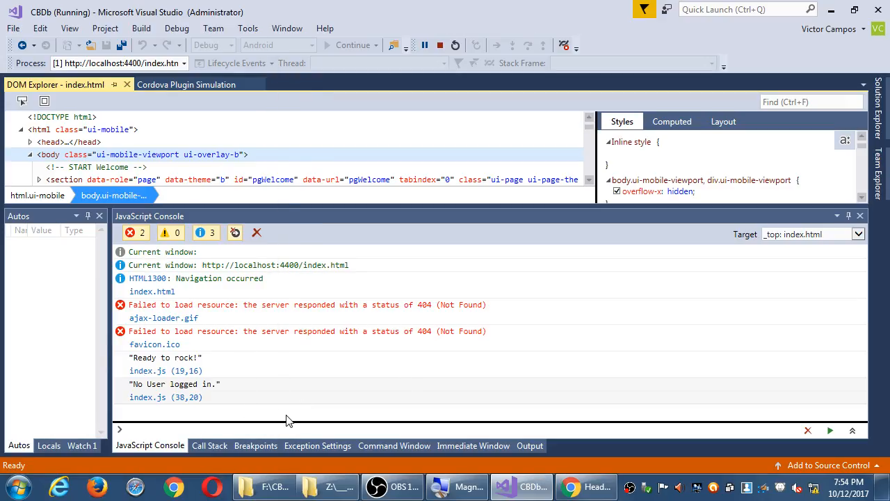
{"action": "mouse_move", "coordinate": [164, 317]}
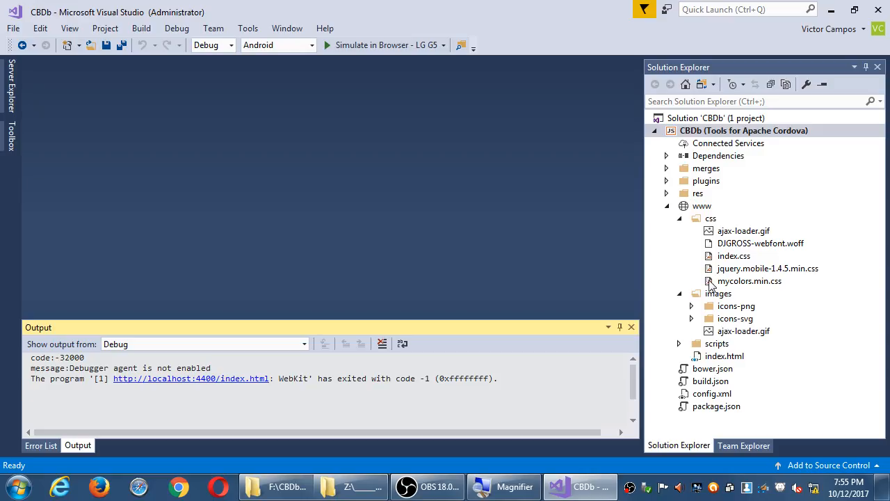
Edit the loader url on line 215 of mycolors.min.css so it reads ajax-loader.gif
{"action": "double_click", "coordinate": [749, 280]}
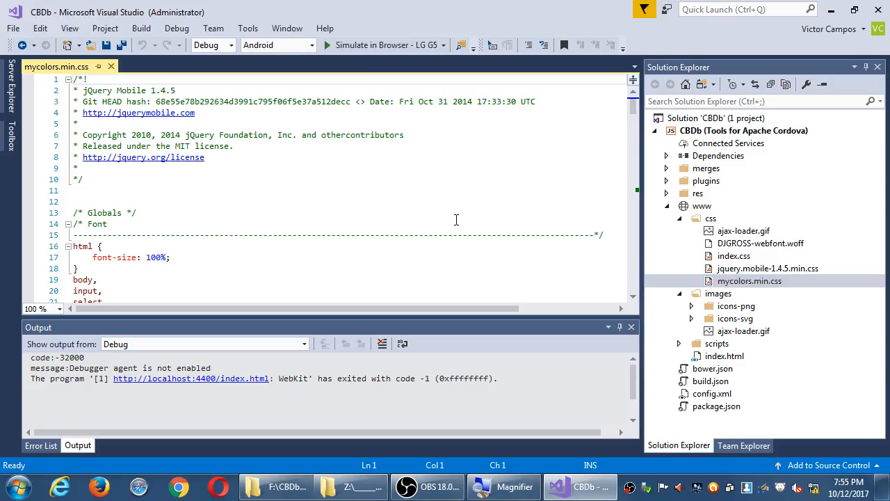
{"action": "scroll", "scroll_direction": "down", "scroll_amount": 3}
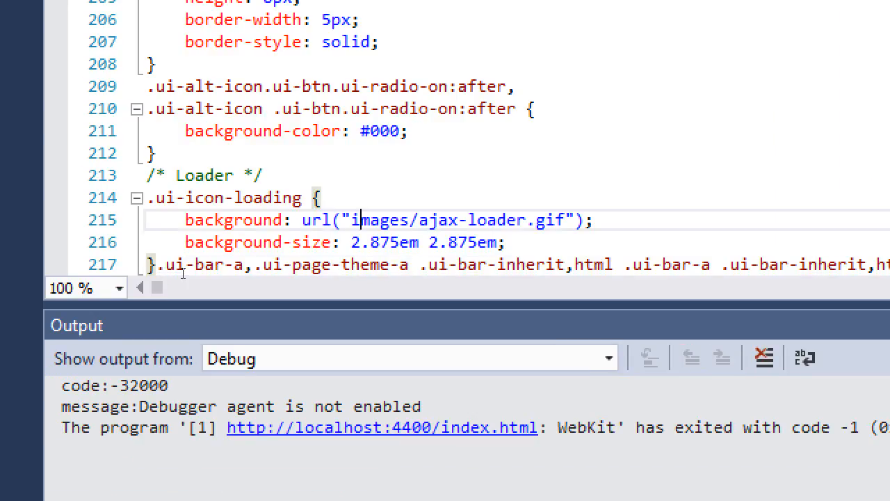
{"action": "double_click", "coordinate": [378, 220]}
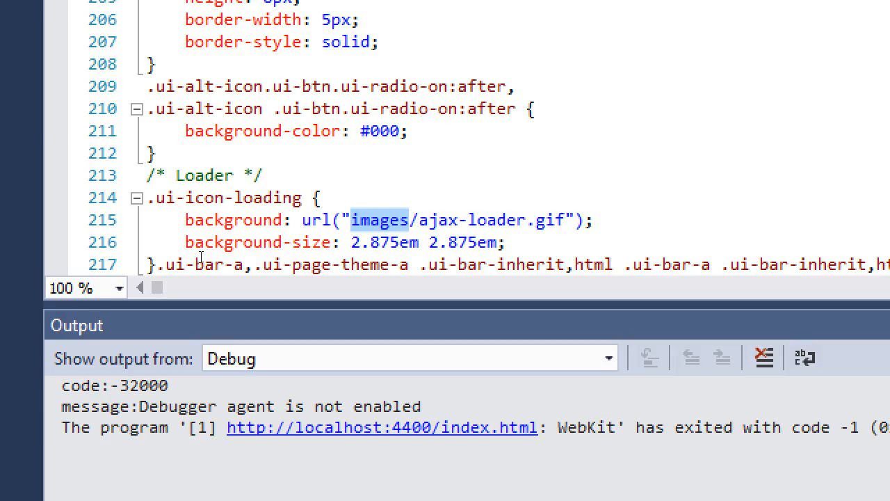
{"action": "left_click", "coordinate": [409, 220]}
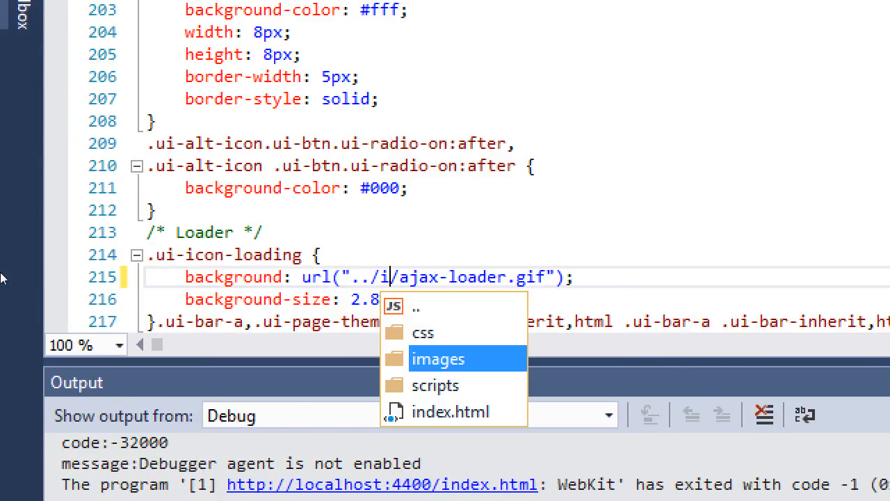
{"action": "type", "text": "images"}
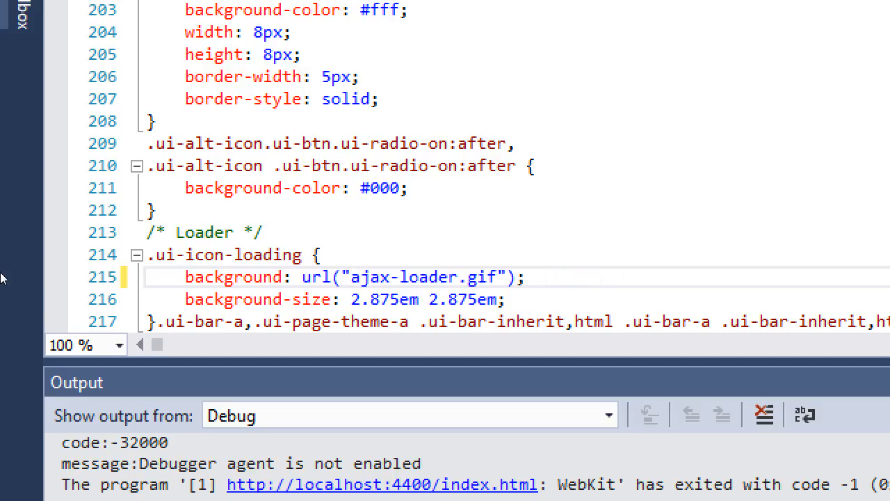
{"action": "mouse_move", "coordinate": [295, 215]}
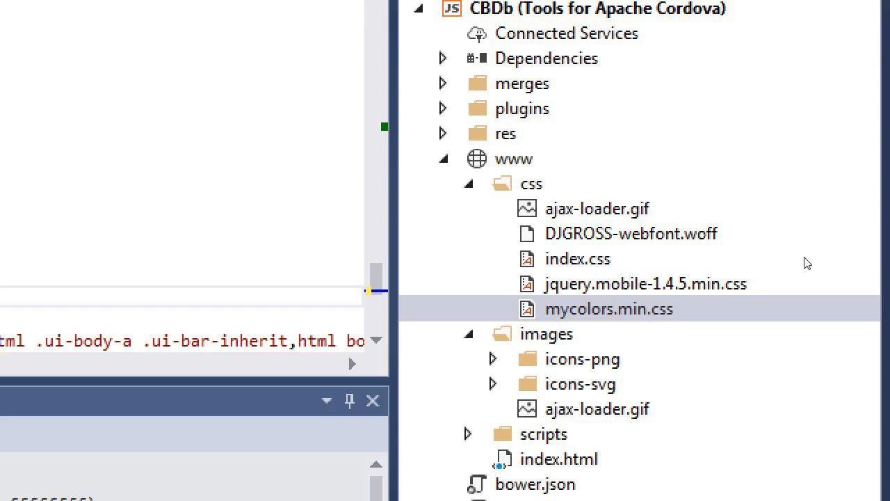
{"action": "left_click", "coordinate": [609, 308]}
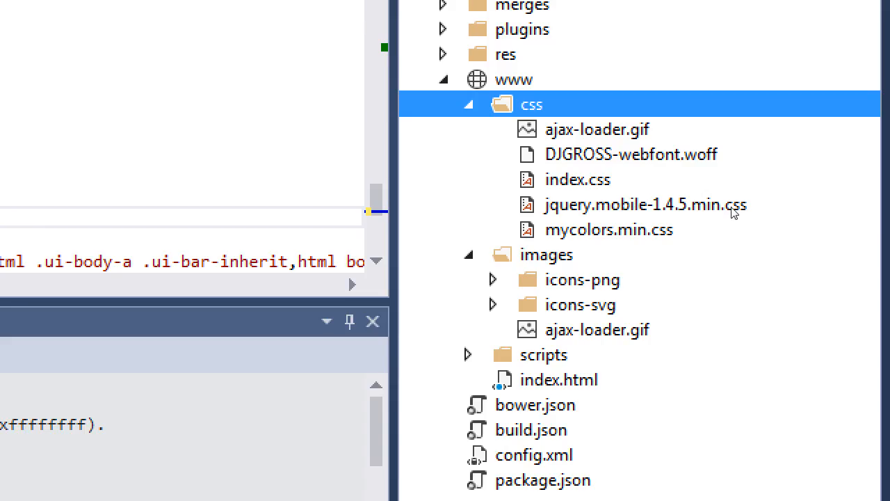
{"action": "left_click", "coordinate": [596, 129]}
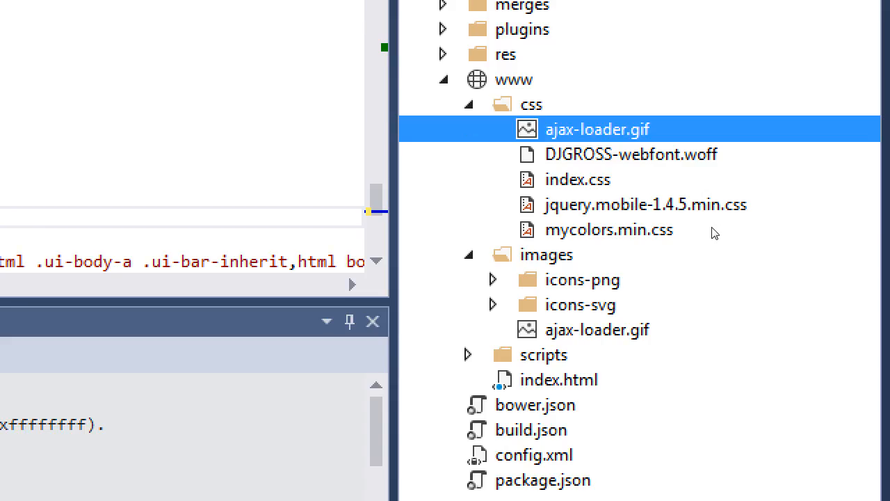
{"action": "left_click", "coordinate": [609, 228]}
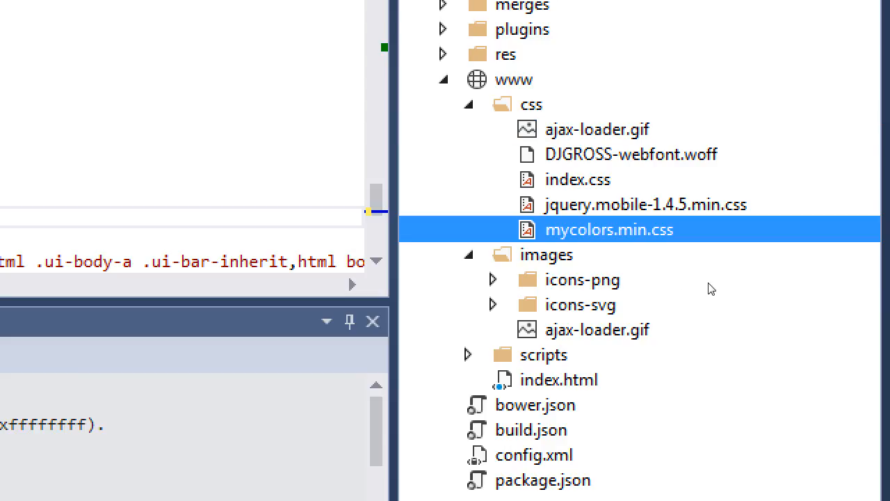
{"action": "left_click", "coordinate": [597, 128]}
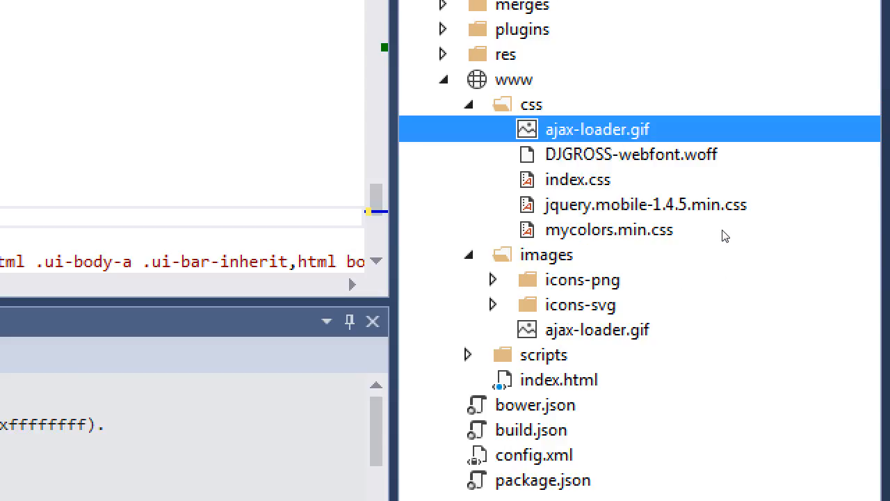
{"action": "left_click", "coordinate": [547, 255]}
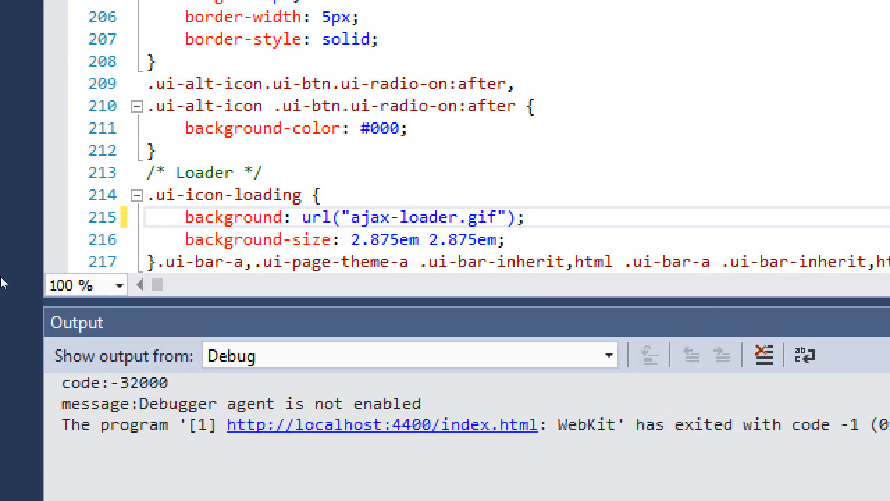
Rewrite the loader url on line 215 as "../images/ajax-loader.gif" via path completion
{"action": "type", "text": "."}
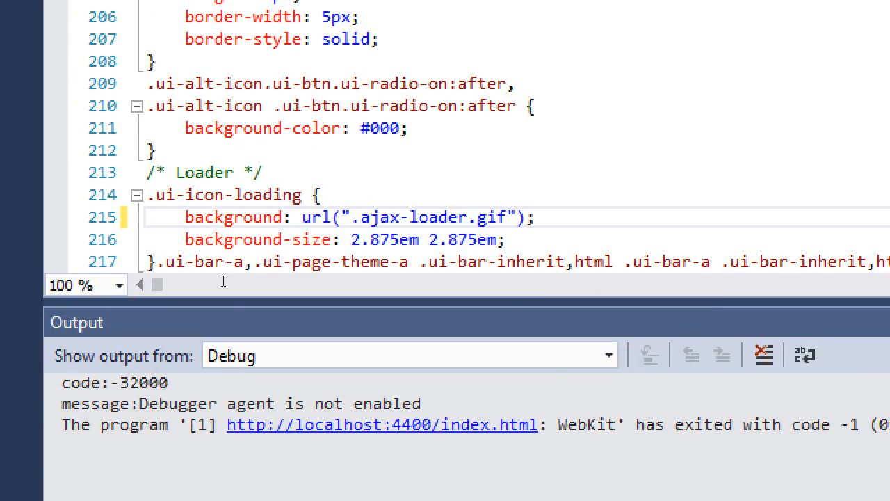
{"action": "type", "text": "../images"}
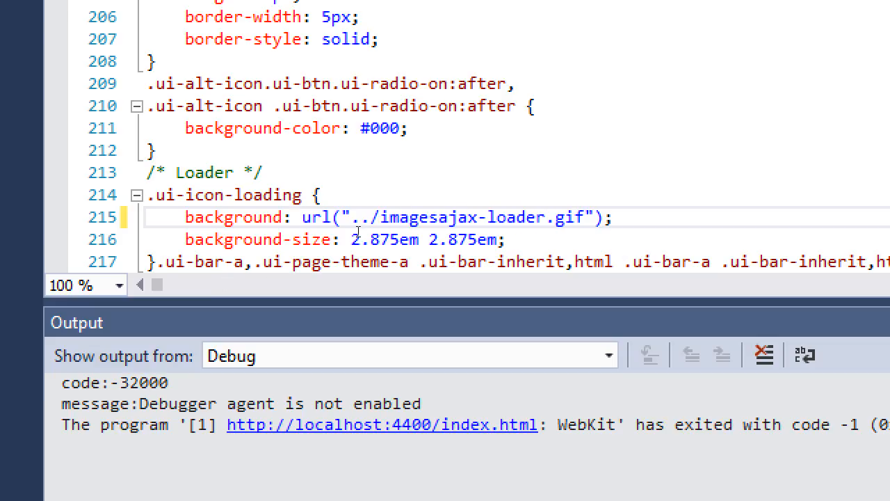
{"action": "type", "text": "/"}
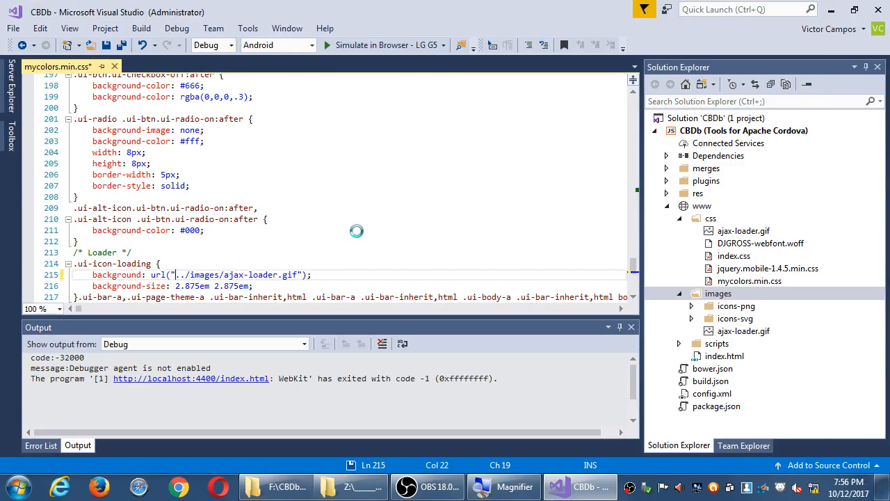
Save mycolors.min.css and delete the extra ajax-loader.gif copy from css
{"action": "left_click", "coordinate": [743, 231]}
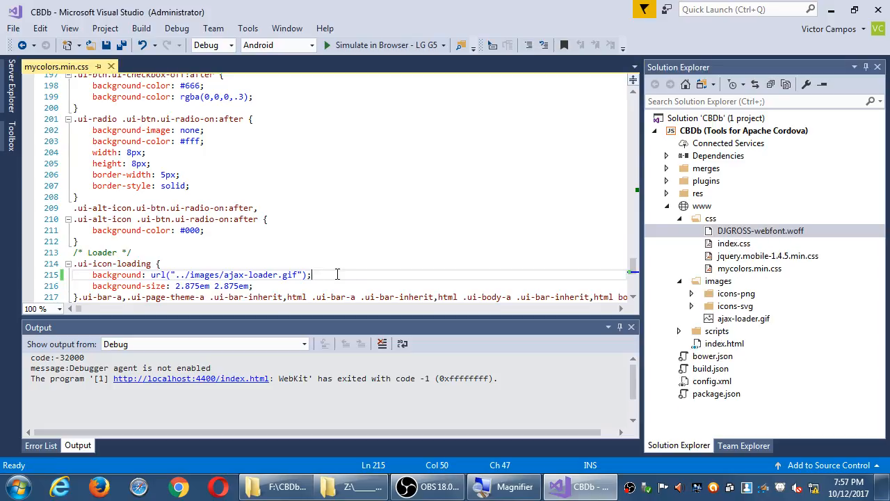
{"action": "key", "text": "ctrl+s"}
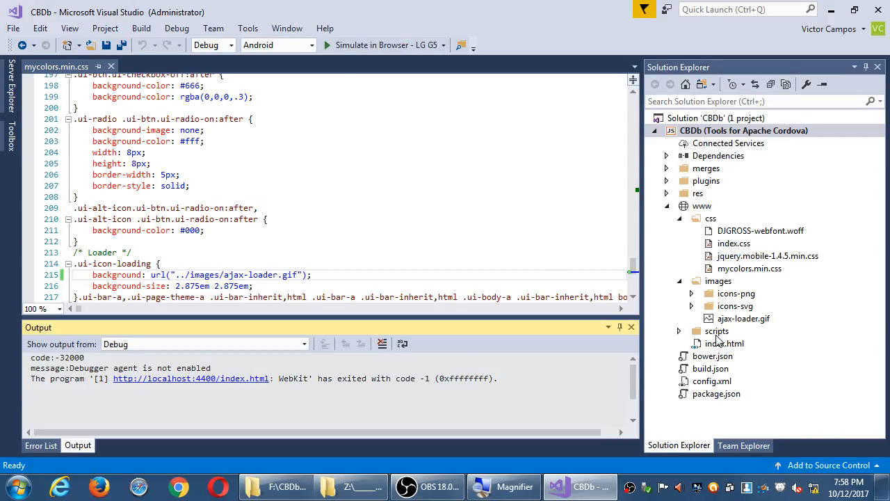
Copy ajax-loader.gif into the www root and rename the copy to favicon.ico, accepting the extension change
{"action": "left_click", "coordinate": [743, 317]}
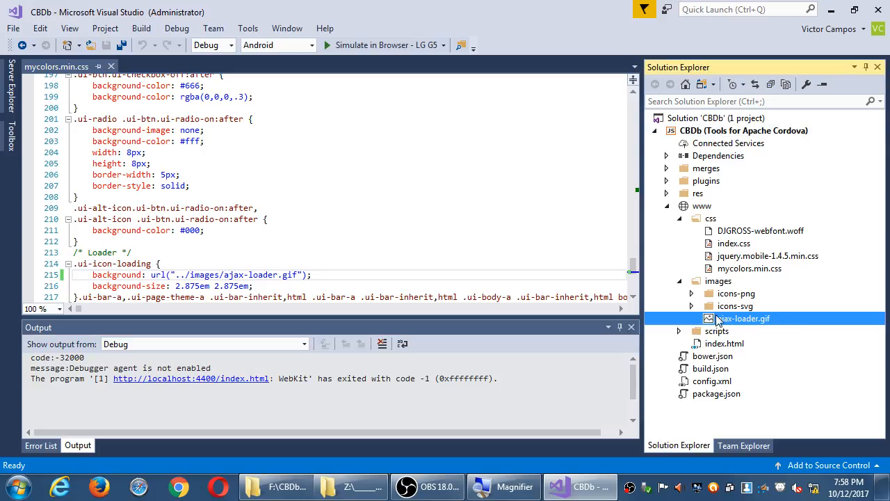
{"action": "mouse_move", "coordinate": [712, 300]}
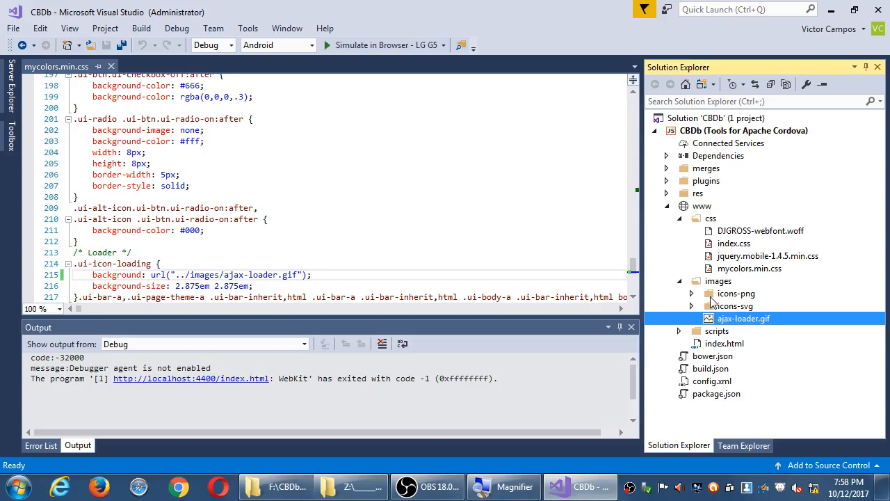
{"action": "right_click", "coordinate": [701, 206]}
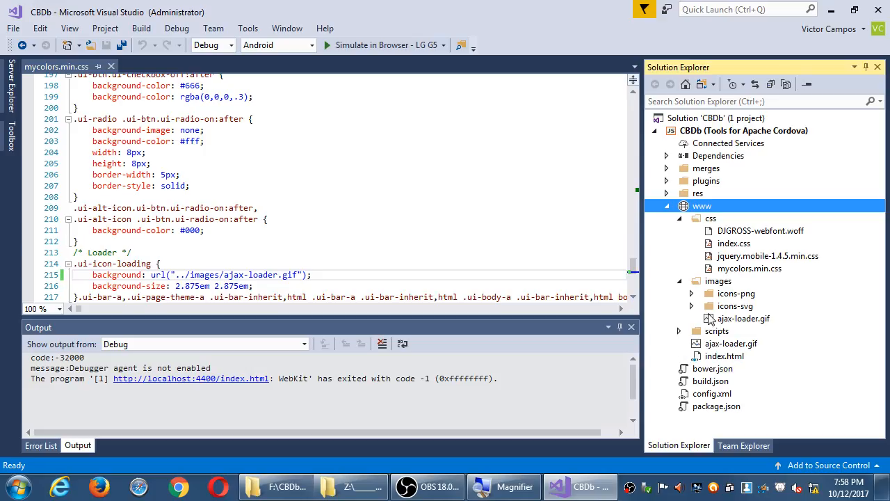
{"action": "left_click", "coordinate": [731, 342]}
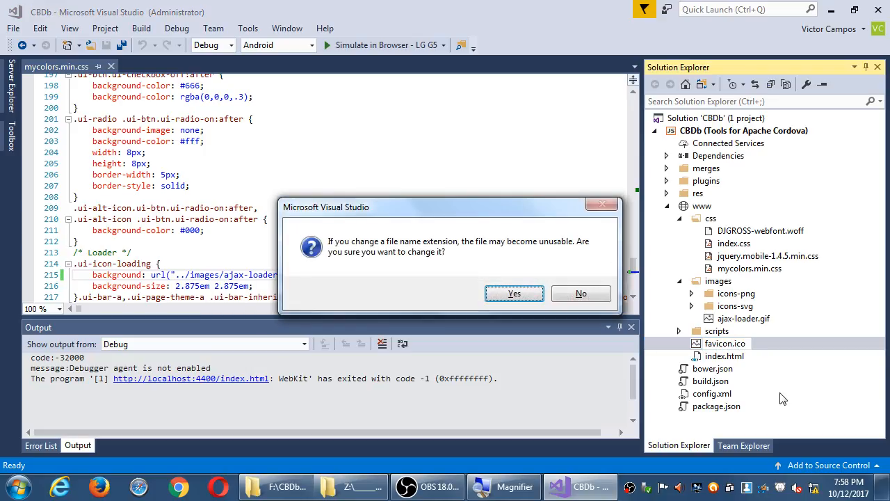
{"action": "left_click", "coordinate": [514, 292]}
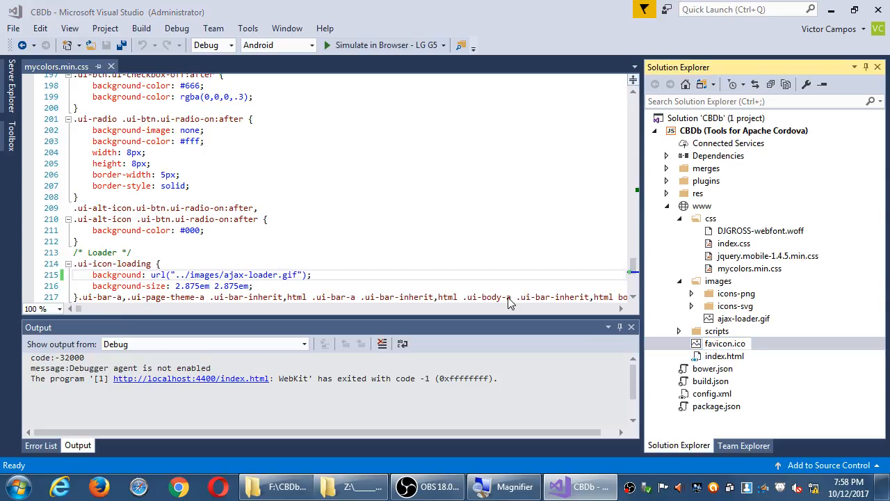
{"action": "mouse_move", "coordinate": [250, 98]}
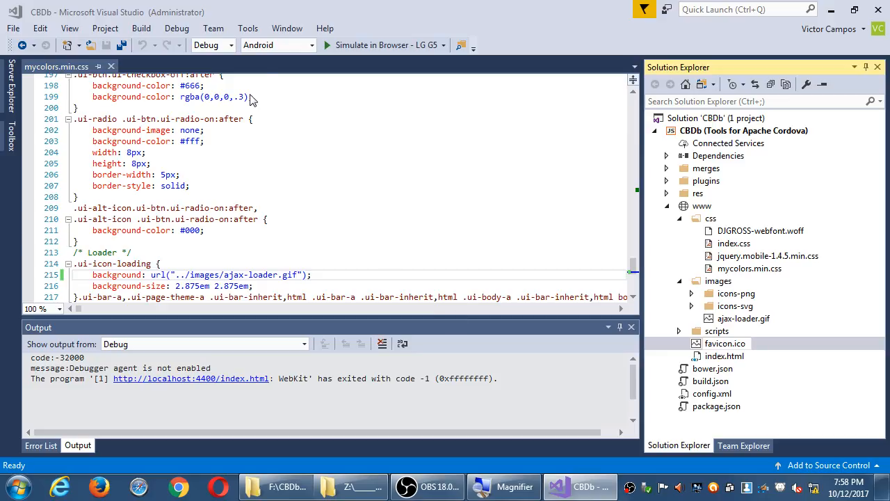
{"action": "mouse_move", "coordinate": [367, 25]}
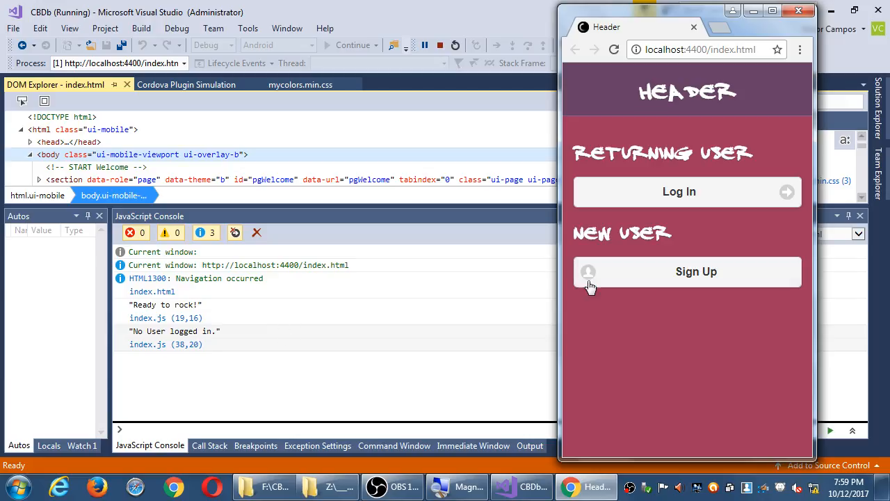
Sign up in the CBDb simulator with the victor email and a password, getting the "User saved!" confirmation
{"action": "left_click", "coordinate": [687, 272]}
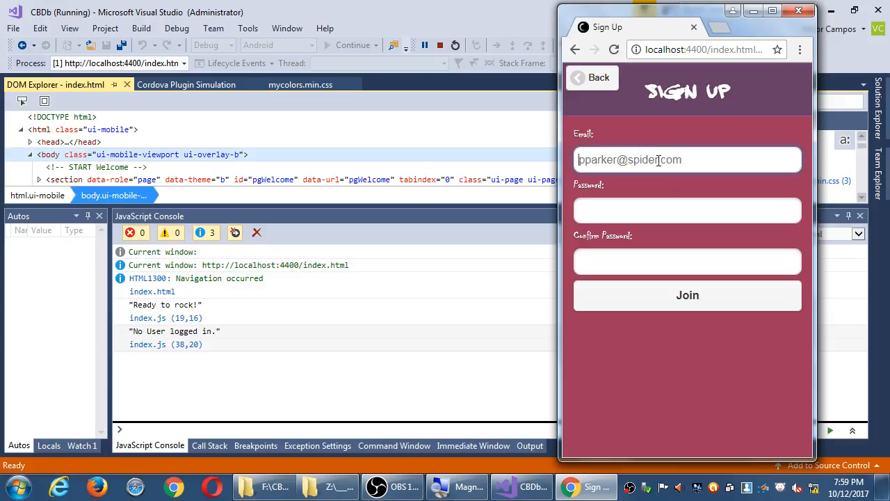
{"action": "type", "text": "victor@victor.com"}
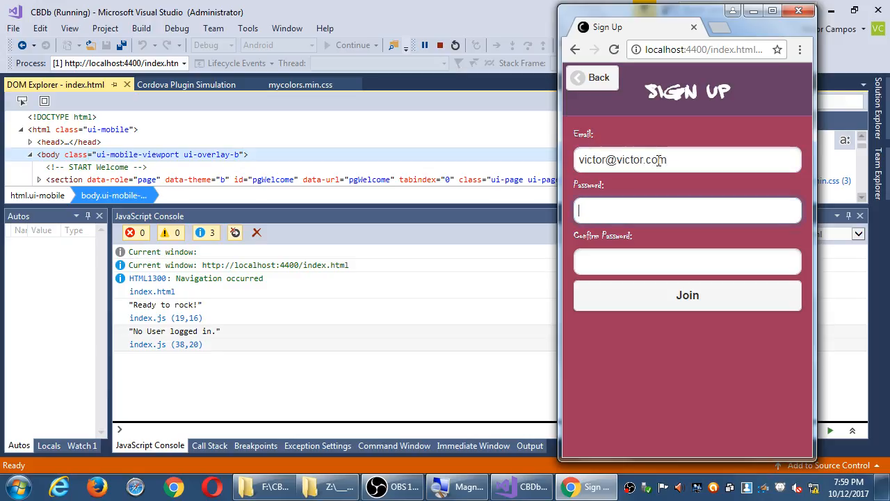
{"action": "type", "text": "•"}
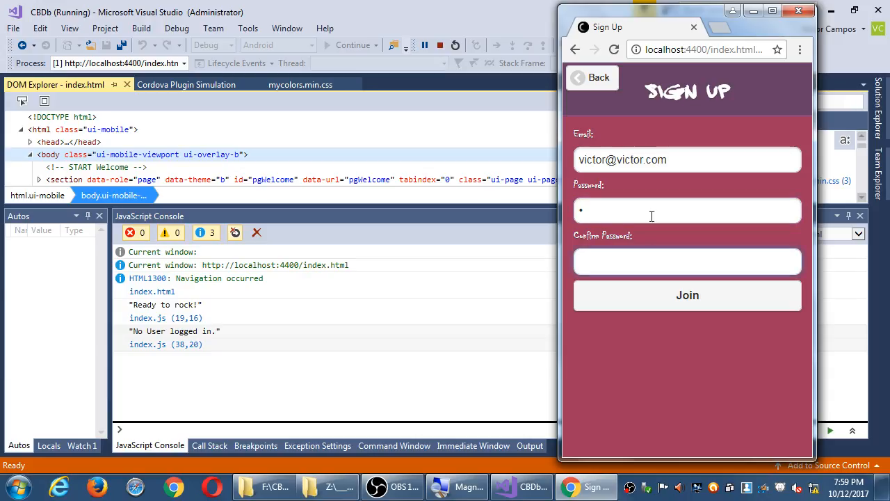
{"action": "left_click", "coordinate": [687, 295]}
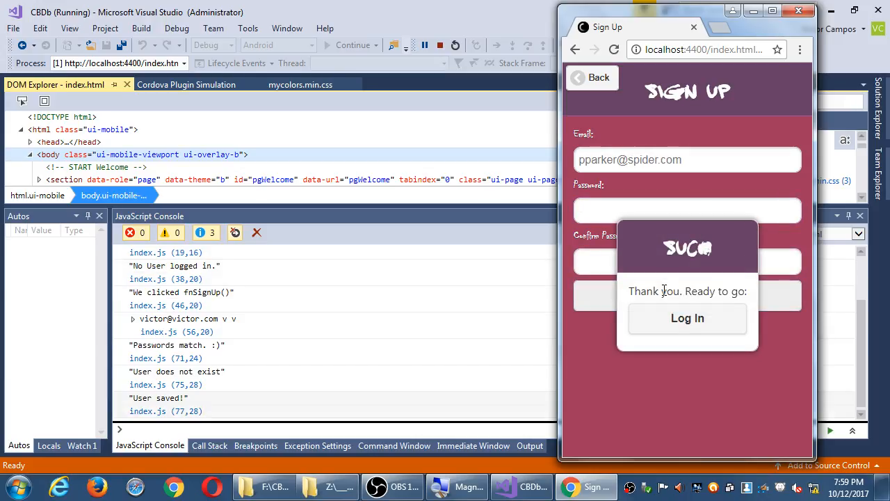
{"action": "mouse_move", "coordinate": [679, 278]}
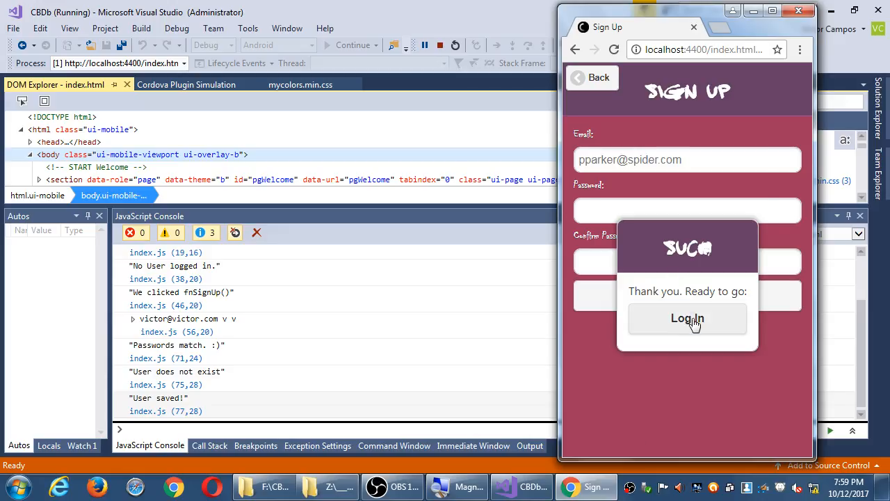
Attempt to log in to CBDb with the new account's email and password, which fails the first time
{"action": "left_click", "coordinate": [688, 317]}
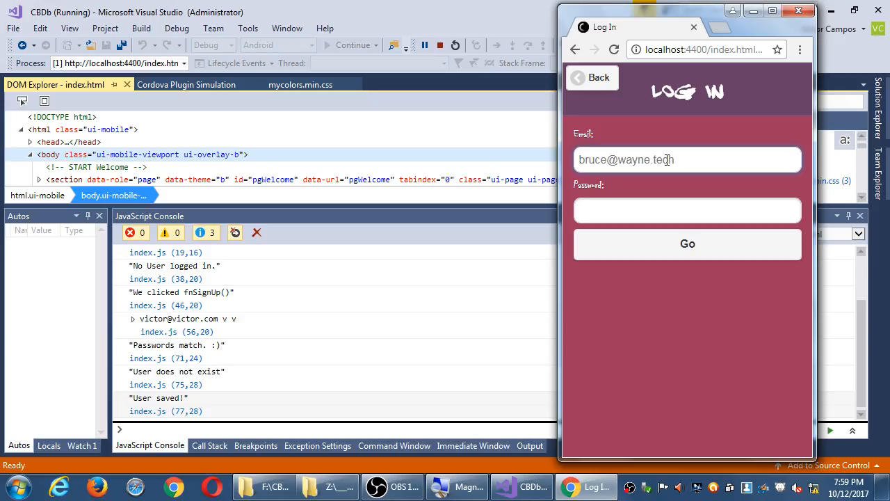
{"action": "type", "text": "victorv"}
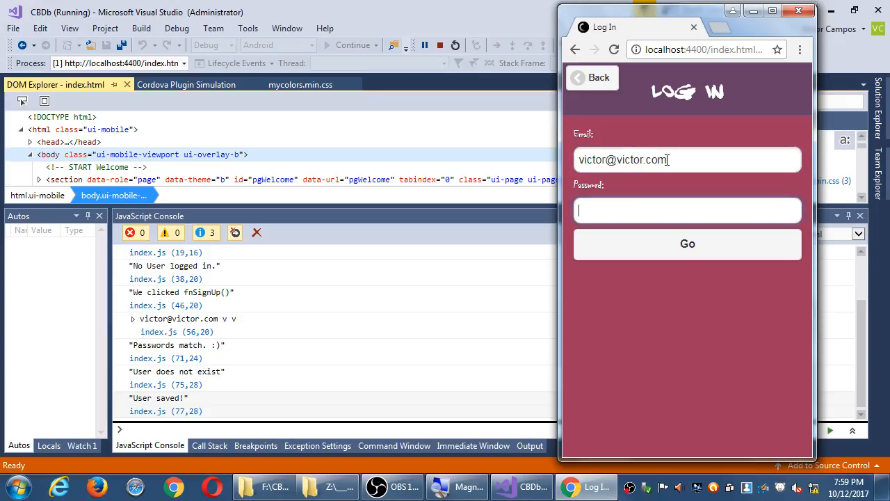
{"action": "type", "text": "•"}
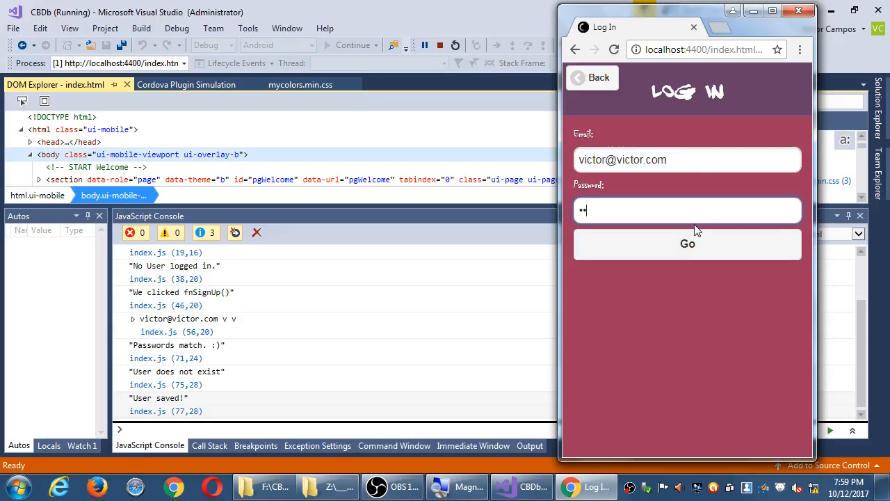
{"action": "left_click", "coordinate": [687, 244]}
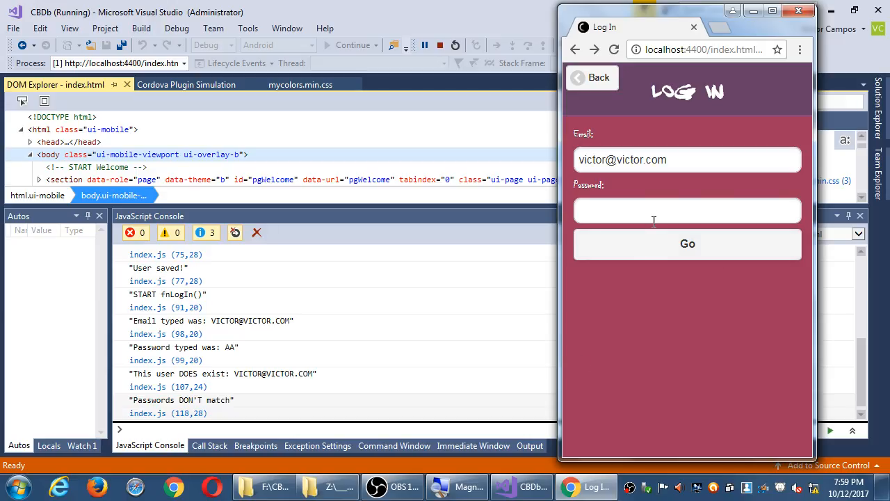
Retype the password to log in successfully and decline Chrome's offer to save it
{"action": "left_click", "coordinate": [687, 210]}
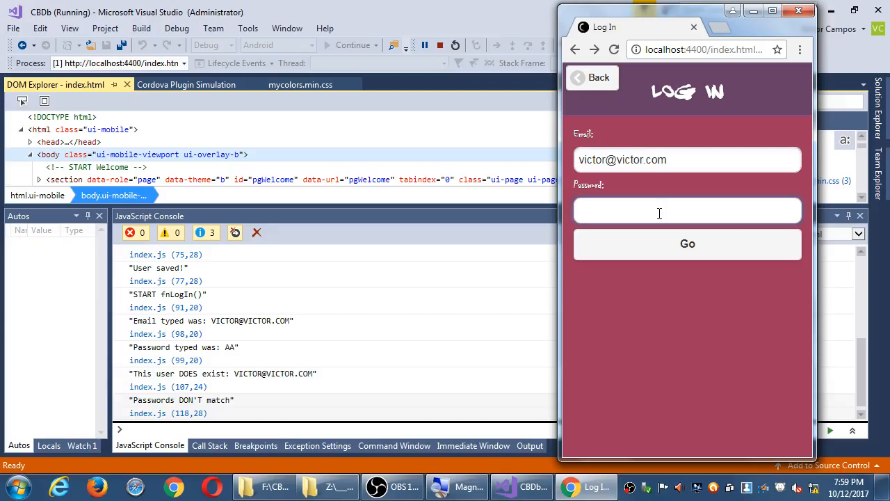
{"action": "left_click", "coordinate": [687, 244]}
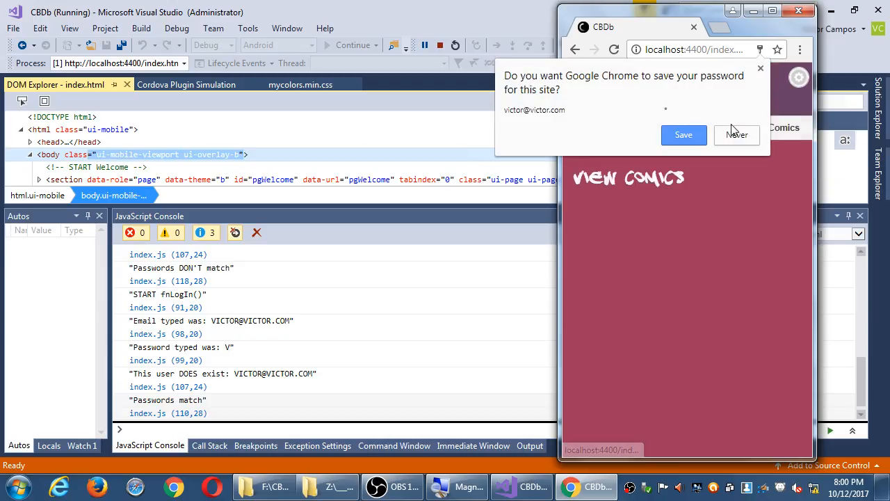
{"action": "left_click", "coordinate": [683, 133]}
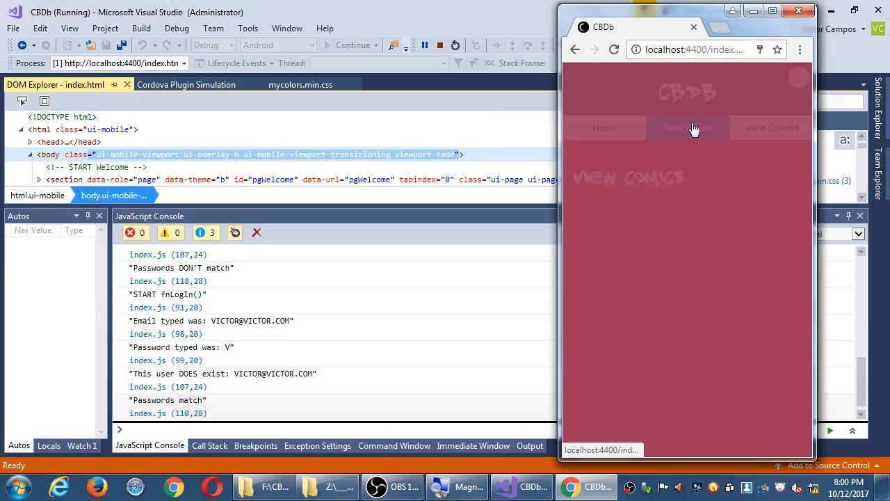
Log out of the CBDb app via its options panel and switch the run target to the Android device
{"action": "left_click", "coordinate": [689, 128]}
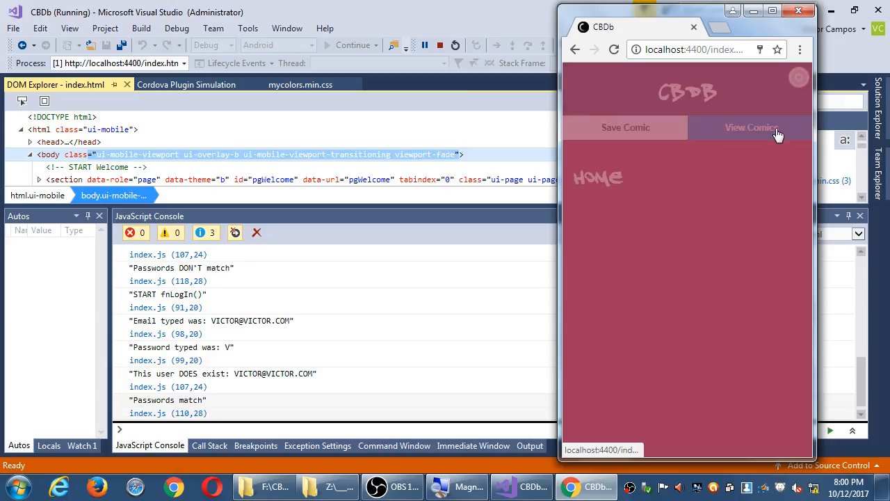
{"action": "left_click", "coordinate": [751, 128]}
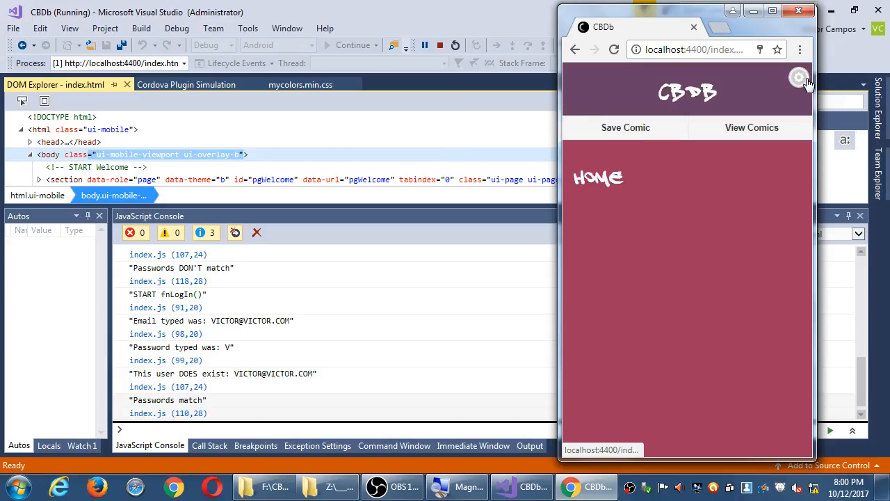
{"action": "left_click", "coordinate": [798, 77]}
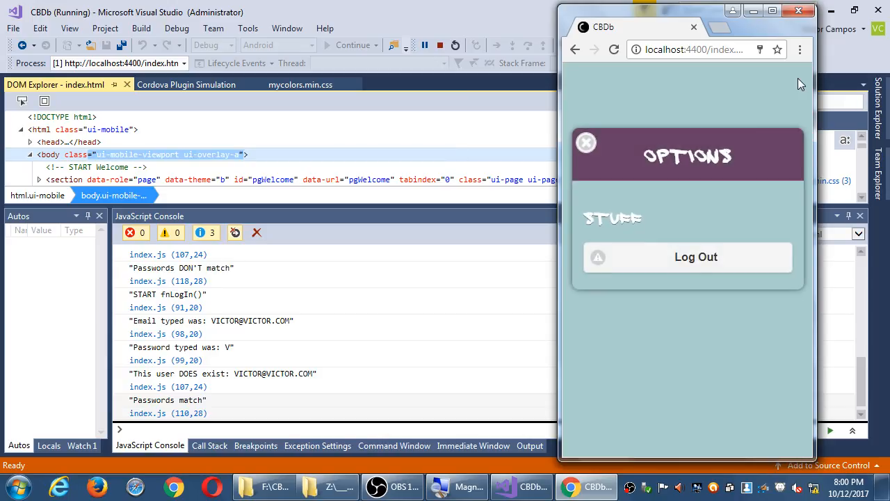
{"action": "left_click", "coordinate": [587, 142]}
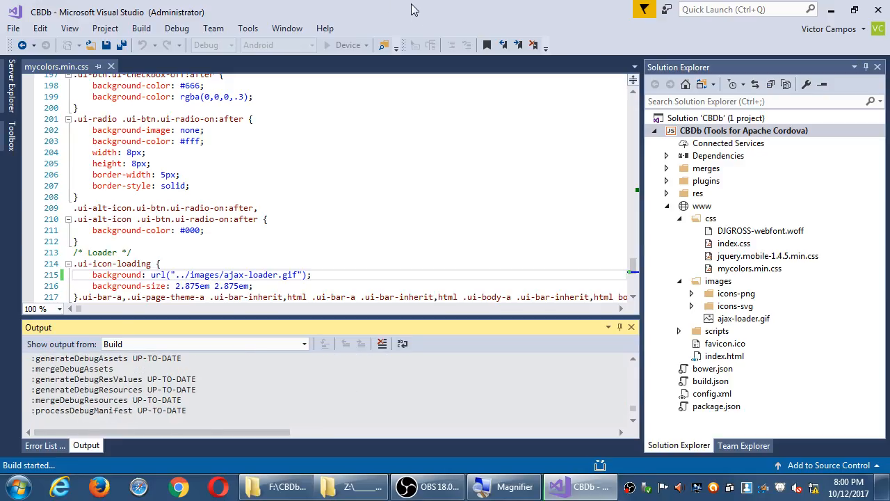
{"action": "mouse_move", "coordinate": [426, 20]}
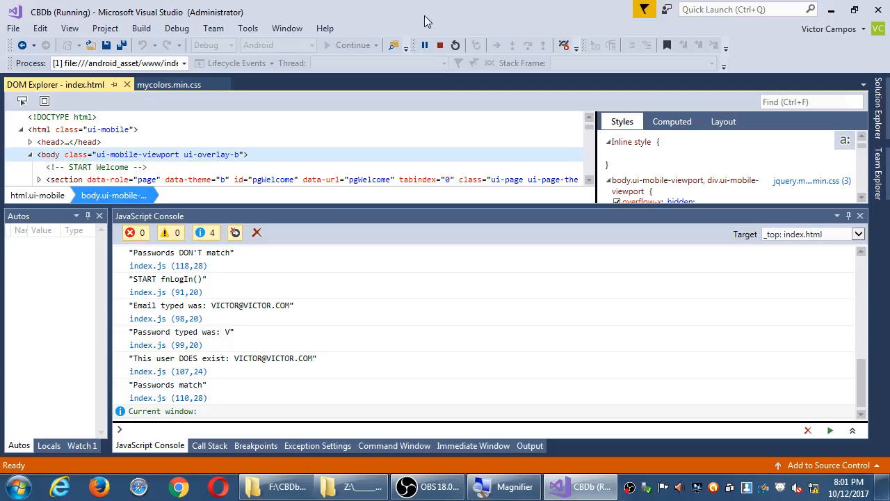
{"action": "mouse_move", "coordinate": [291, 282]}
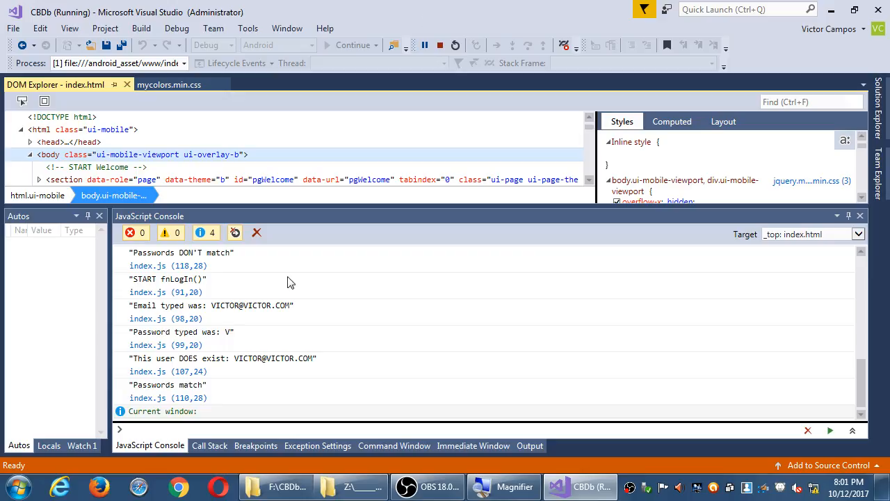
Clear the JavaScript Console messages from the device run and stop the debugging session
{"action": "left_click", "coordinate": [256, 232]}
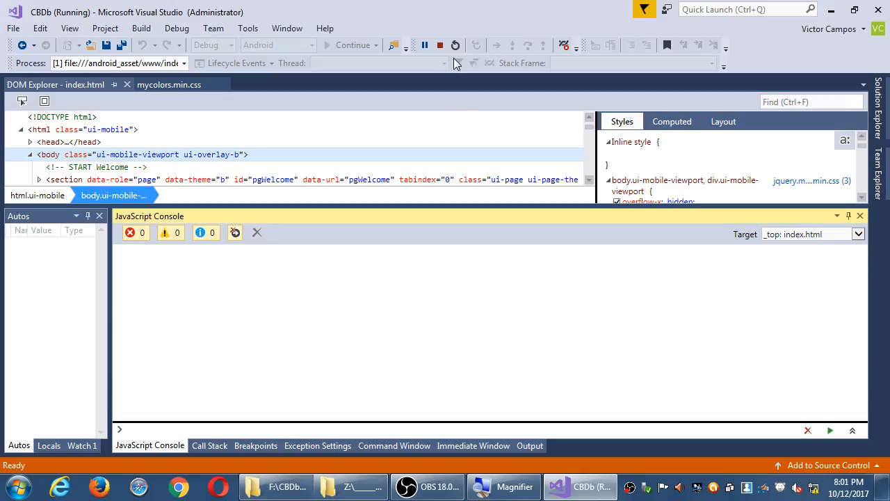
{"action": "mouse_move", "coordinate": [440, 45]}
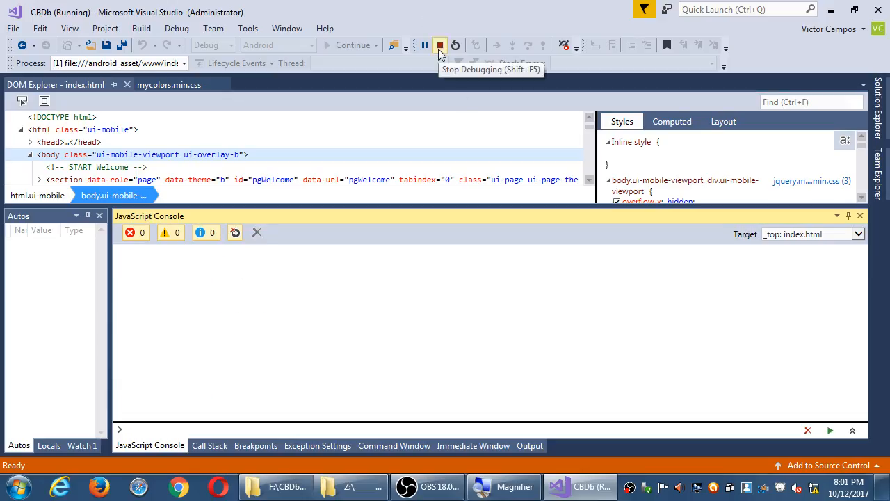
{"action": "left_click", "coordinate": [440, 44]}
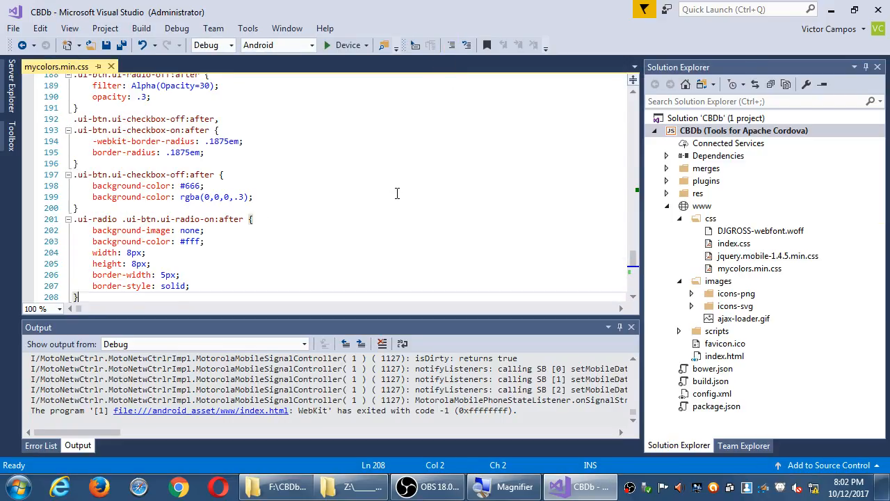
{"action": "mouse_move", "coordinate": [111, 67]}
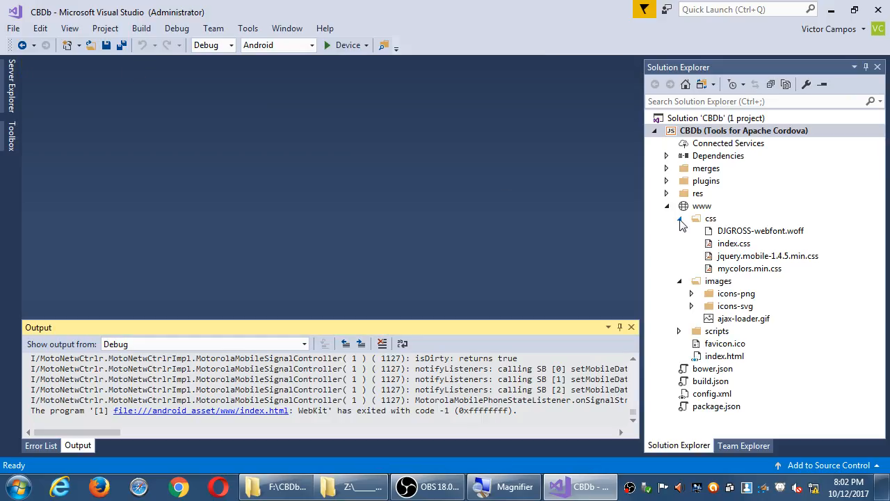
{"action": "double_click", "coordinate": [734, 242]}
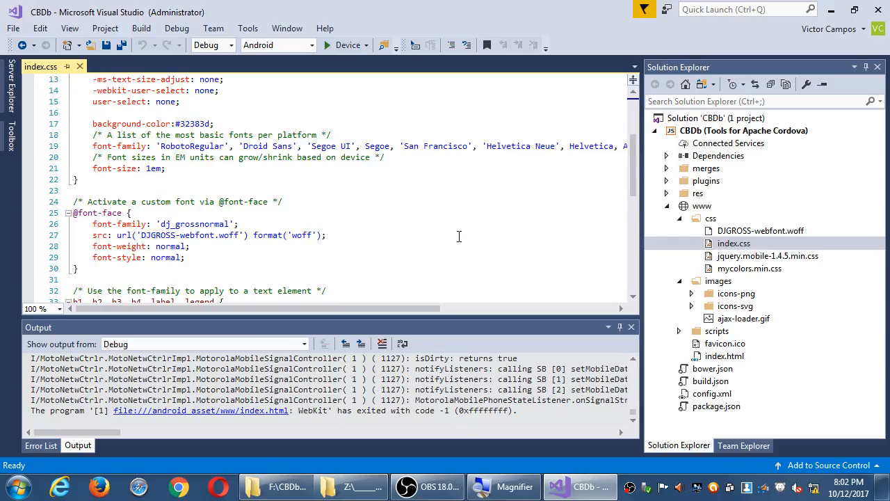
{"action": "scroll", "scroll_direction": "down", "scroll_amount": 3}
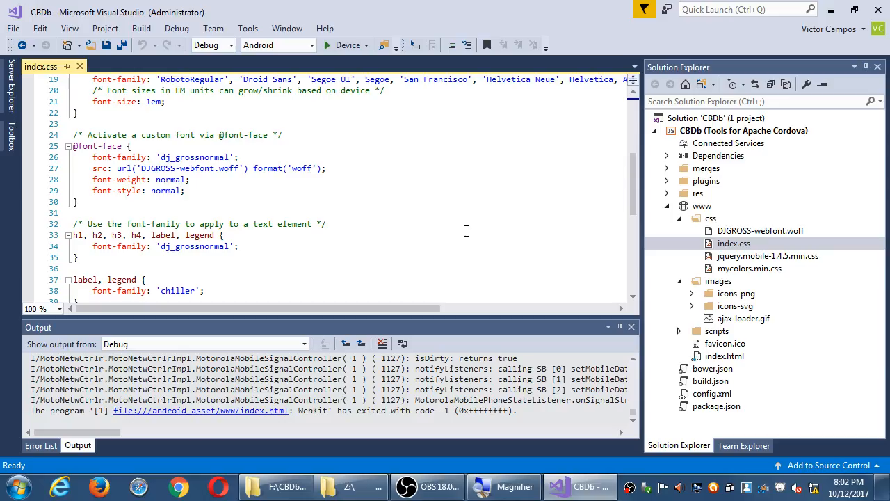
{"action": "mouse_move", "coordinate": [292, 197]}
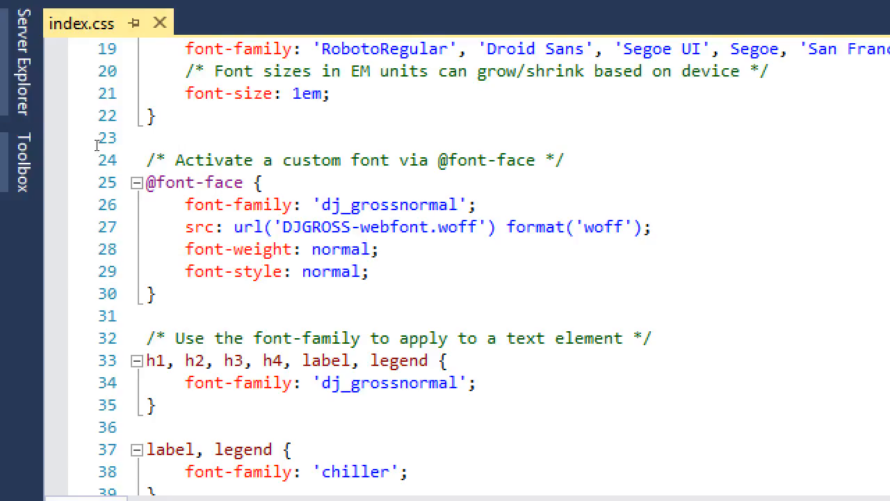
{"action": "left_click", "coordinate": [178, 182]}
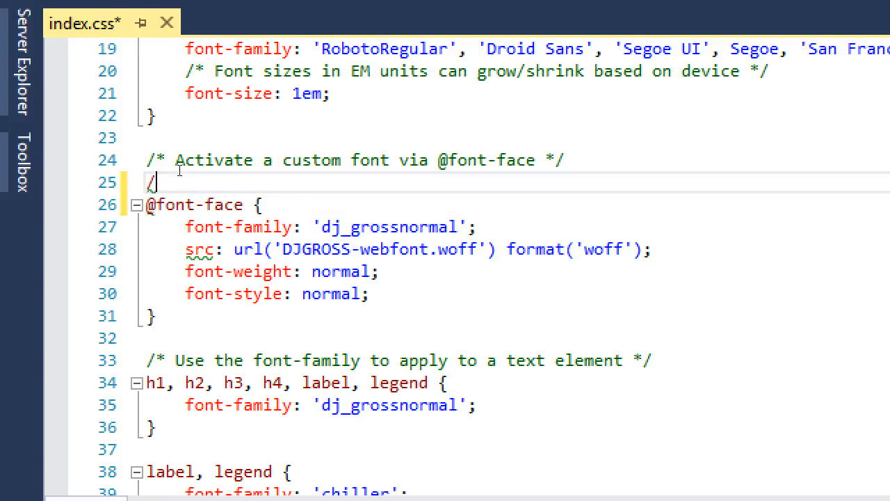
{"action": "type", "text": "*"}
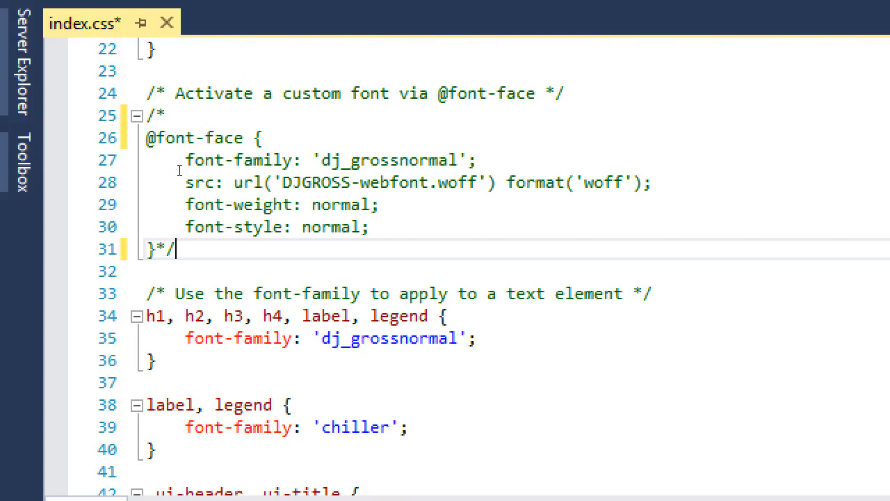
{"action": "scroll", "scroll_direction": "down", "scroll_amount": 3}
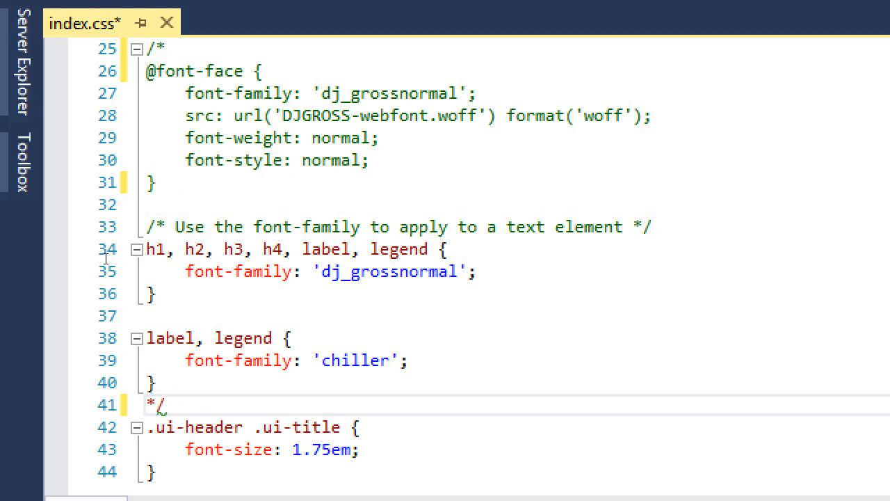
{"action": "key", "text": "Enter"}
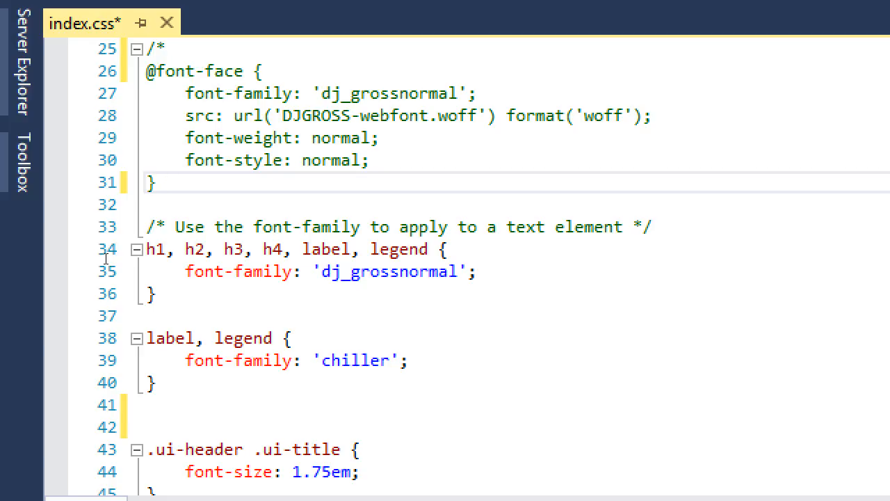
Wrap the h1…legend and label font-family rules in /* */ comments and save index.css
{"action": "type", "text": "*/"}
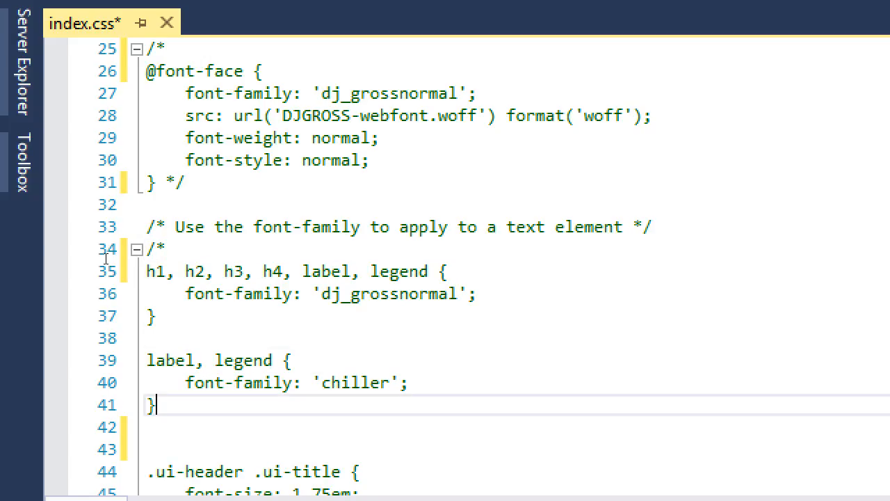
{"action": "type", "text": "*/"}
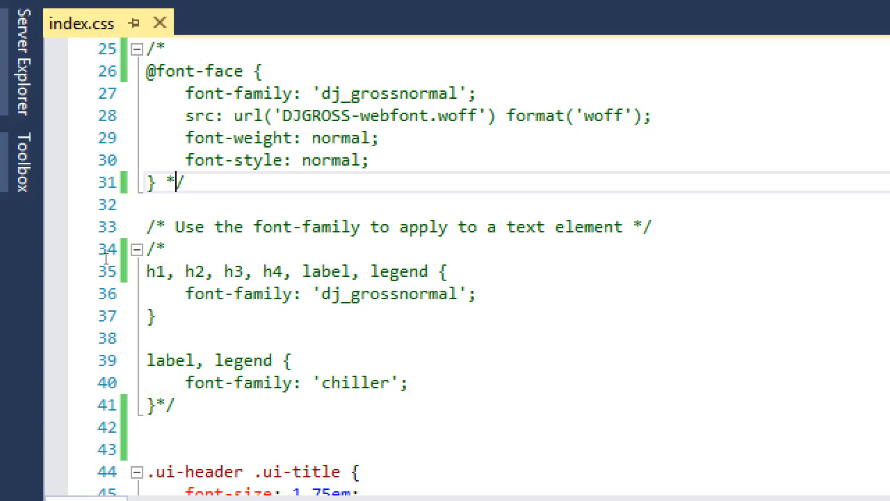
{"action": "left_click_drag", "start_coordinate": [187, 93], "coordinate": [370, 159]}
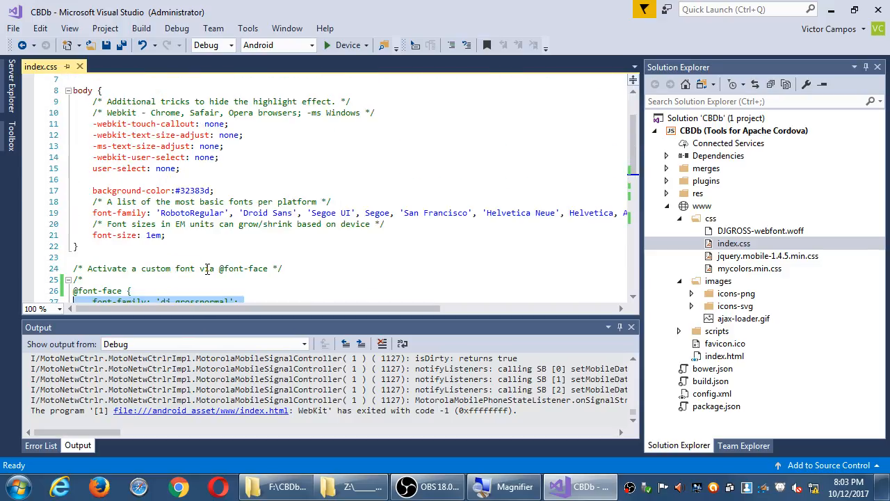
Build and deploy CBDb to the Android device, then show the F: drive's project folders in Explorer
{"action": "double_click", "coordinate": [192, 213]}
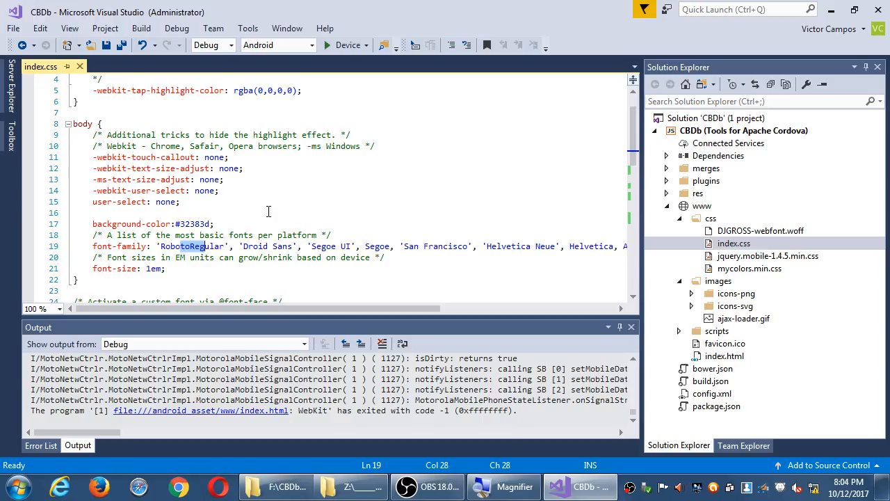
{"action": "mouse_move", "coordinate": [273, 202]}
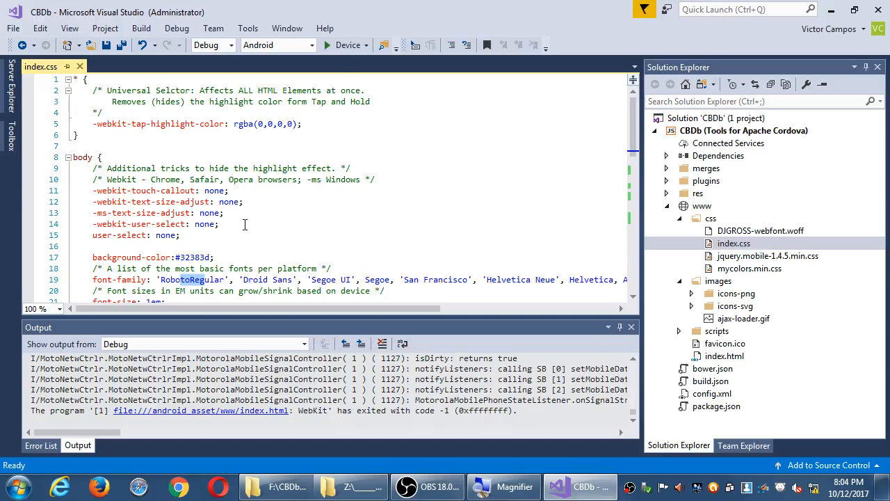
{"action": "mouse_move", "coordinate": [381, 77]}
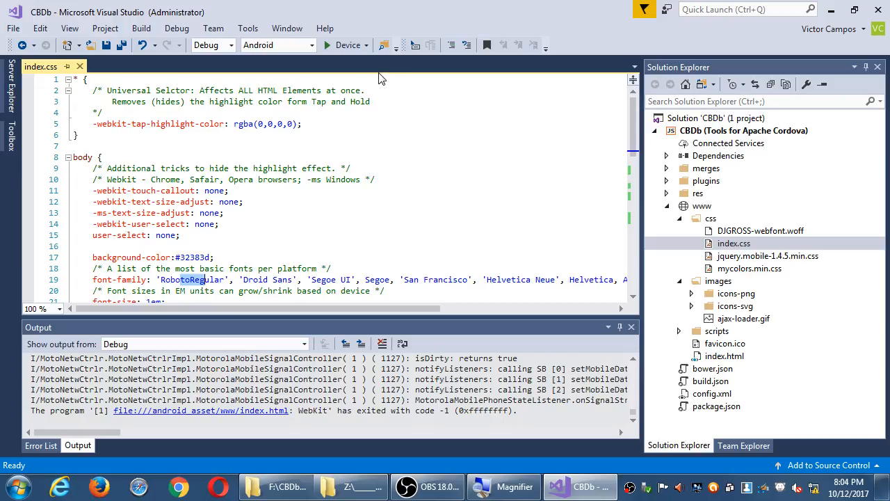
{"action": "mouse_move", "coordinate": [544, 356]}
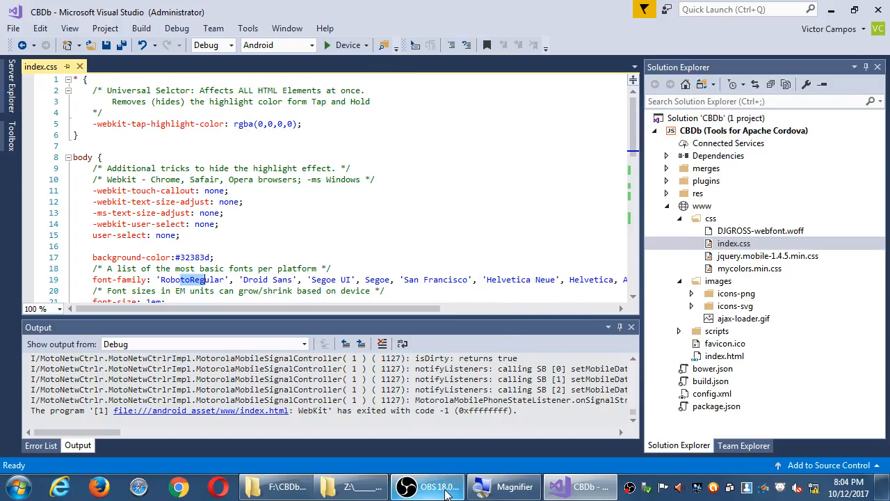
{"action": "mouse_move", "coordinate": [345, 44]}
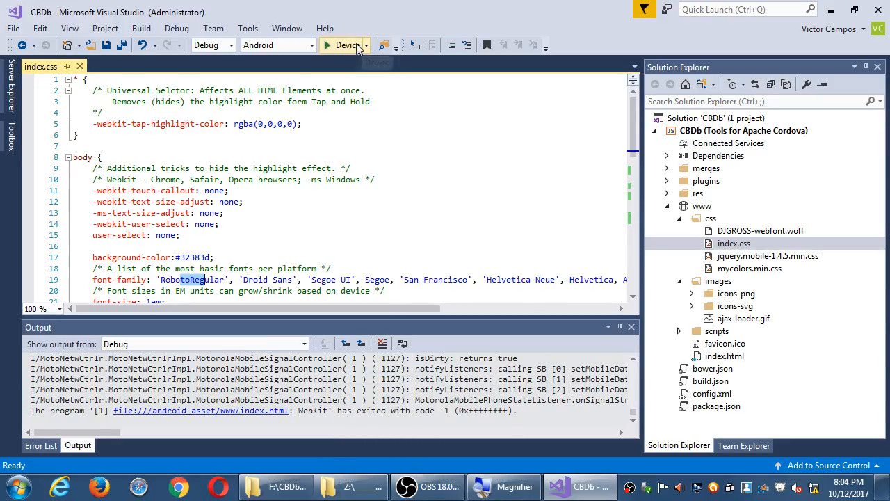
{"action": "left_click", "coordinate": [327, 44]}
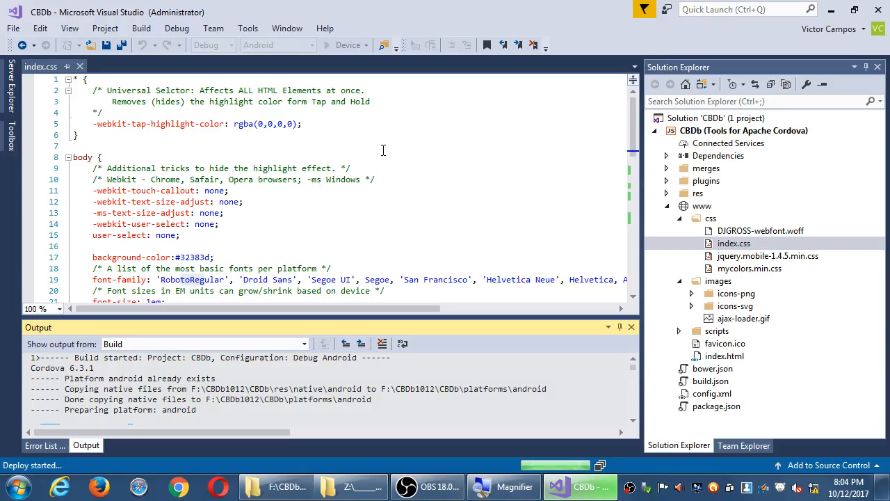
{"action": "left_click", "coordinate": [275, 487]}
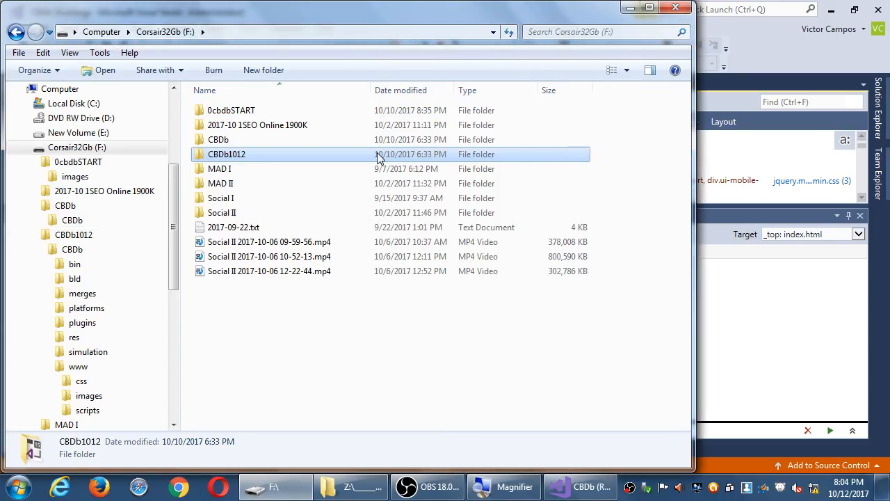
{"action": "mouse_move", "coordinate": [406, 158]}
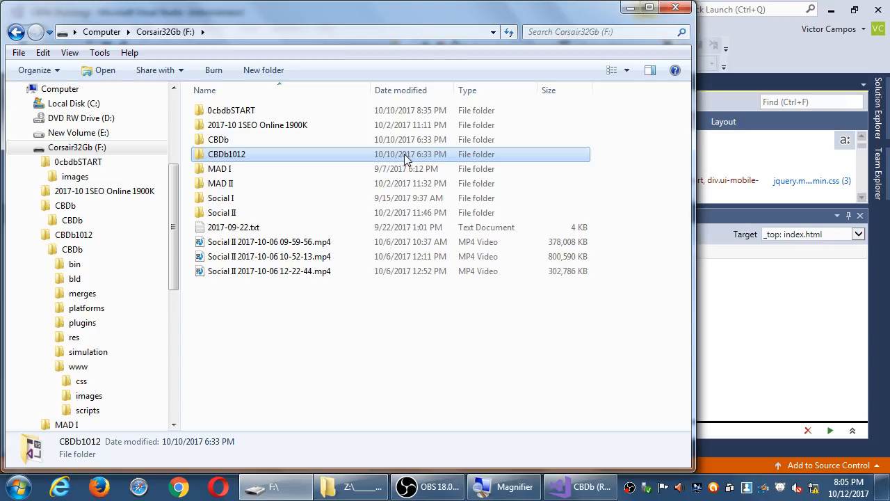
{"action": "mouse_move", "coordinate": [418, 169]}
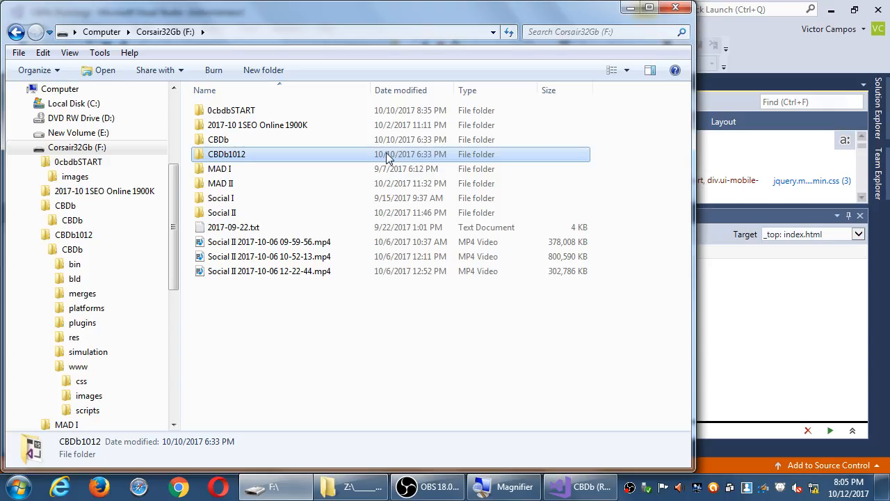
{"action": "mouse_move", "coordinate": [206, 153]}
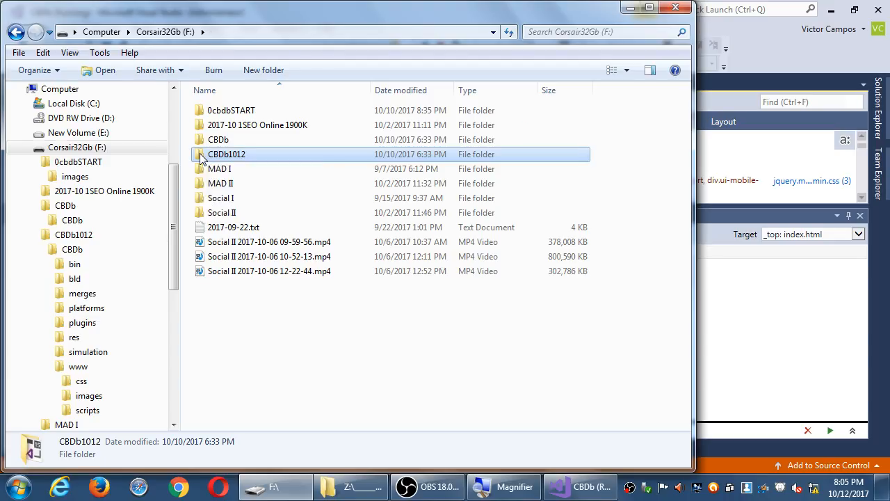
{"action": "double_click", "coordinate": [227, 153]}
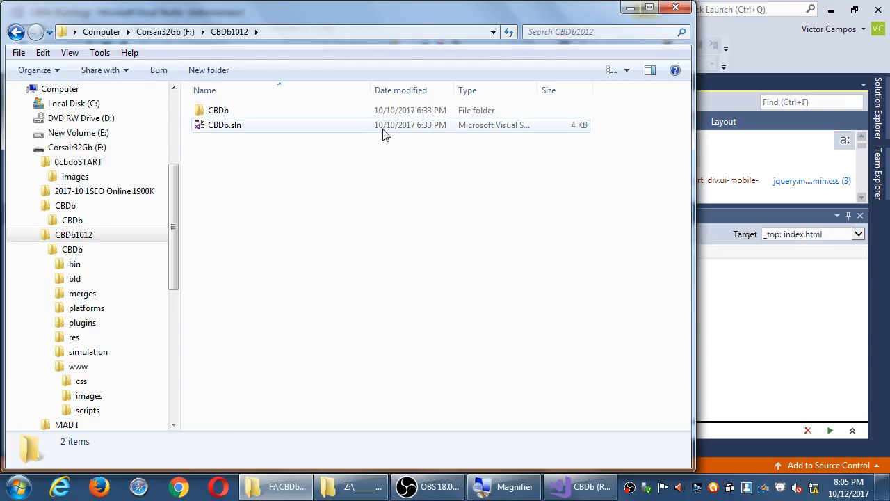
{"action": "double_click", "coordinate": [219, 110]}
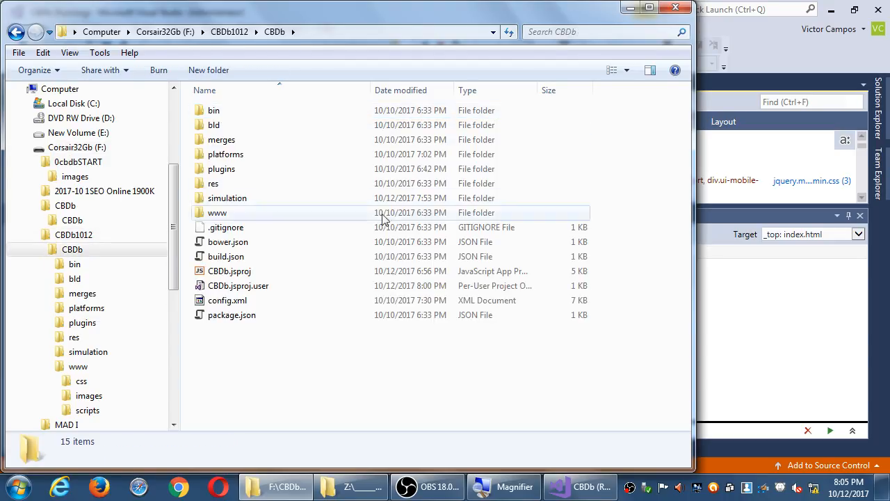
{"action": "left_click", "coordinate": [229, 198]}
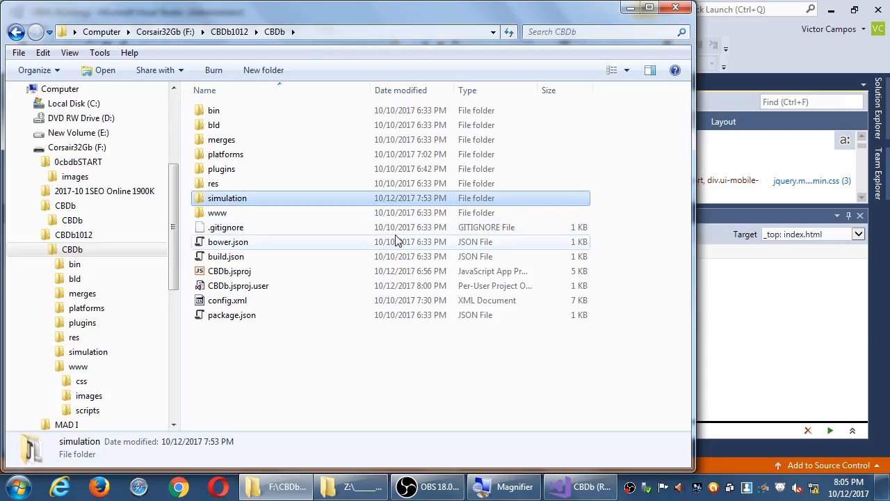
{"action": "left_click", "coordinate": [230, 269]}
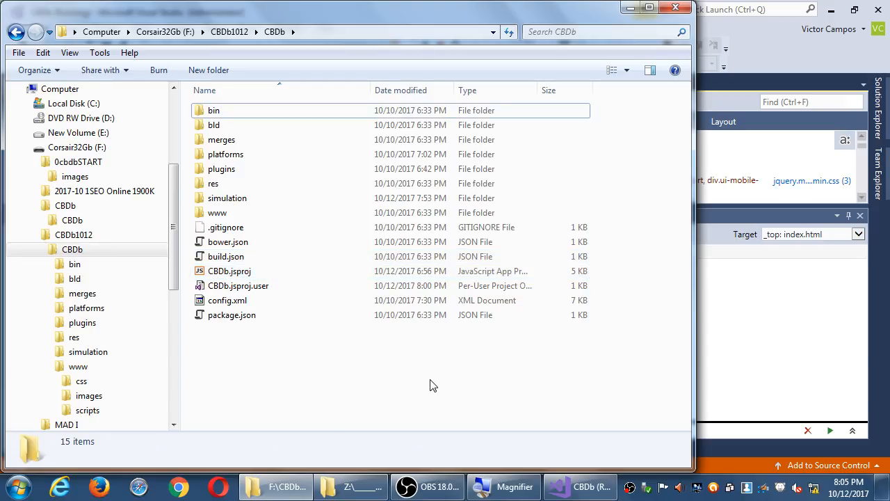
{"action": "left_click", "coordinate": [164, 32]}
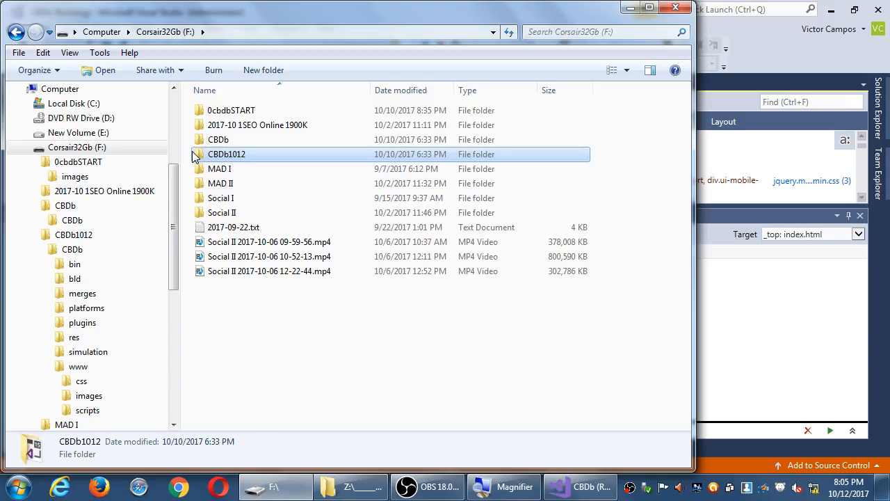
{"action": "mouse_move", "coordinate": [782, 50]}
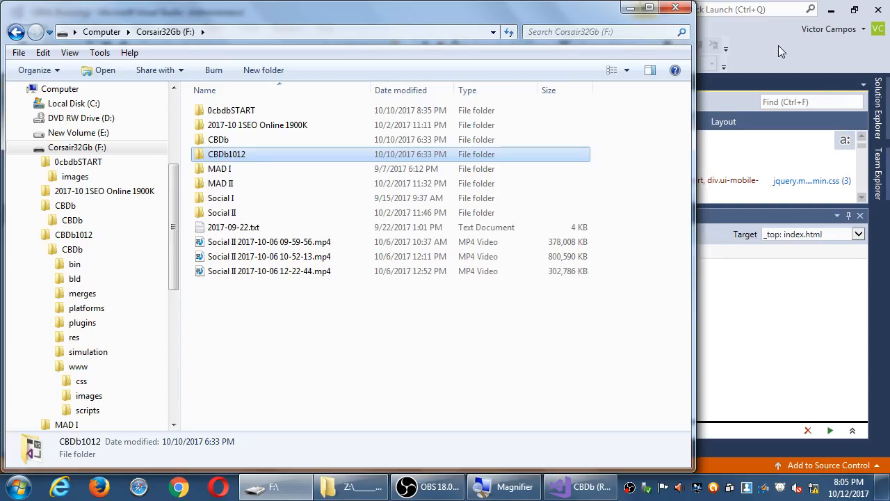